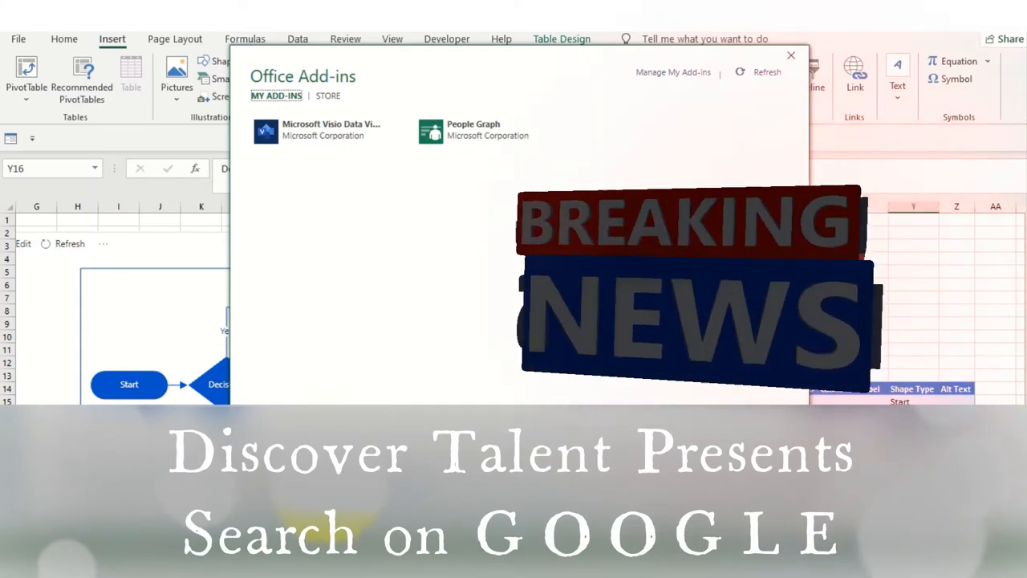
pyautogui.moveTo(416, 63)
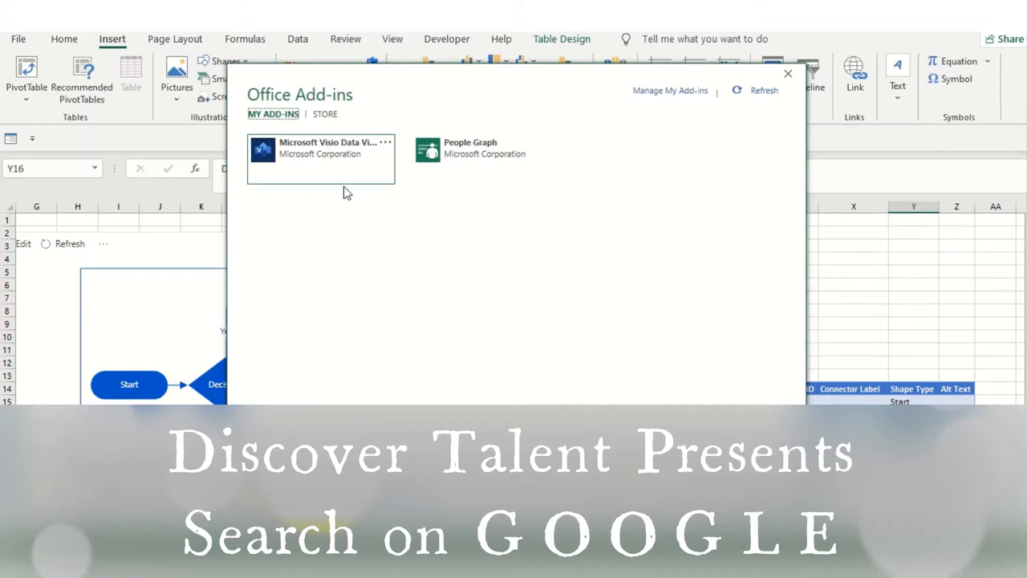
# Close the Office Add-ins window and select an empty cell beside Sheet3's flowchart
pyautogui.click(786, 74)
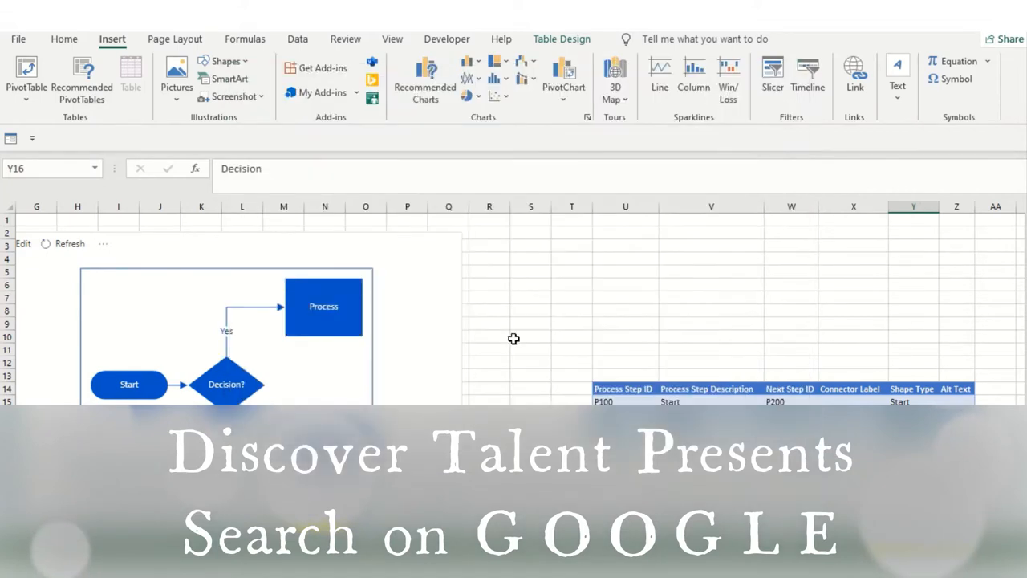
pyautogui.click(529, 312)
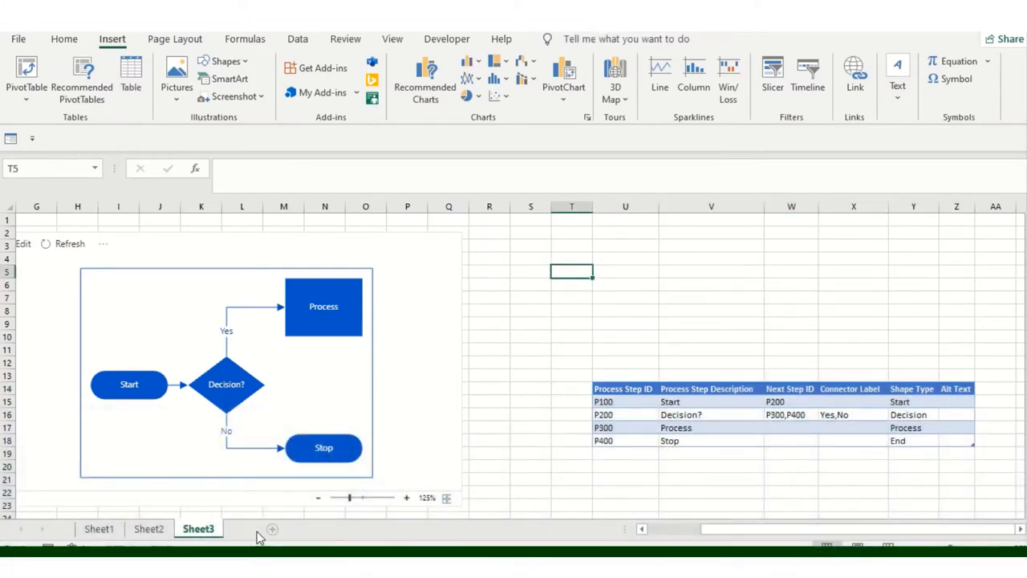
# Add a blank Sheet4 and show the My Add-ins list with Visio Data Visualizer and People Graph
pyautogui.click(273, 529)
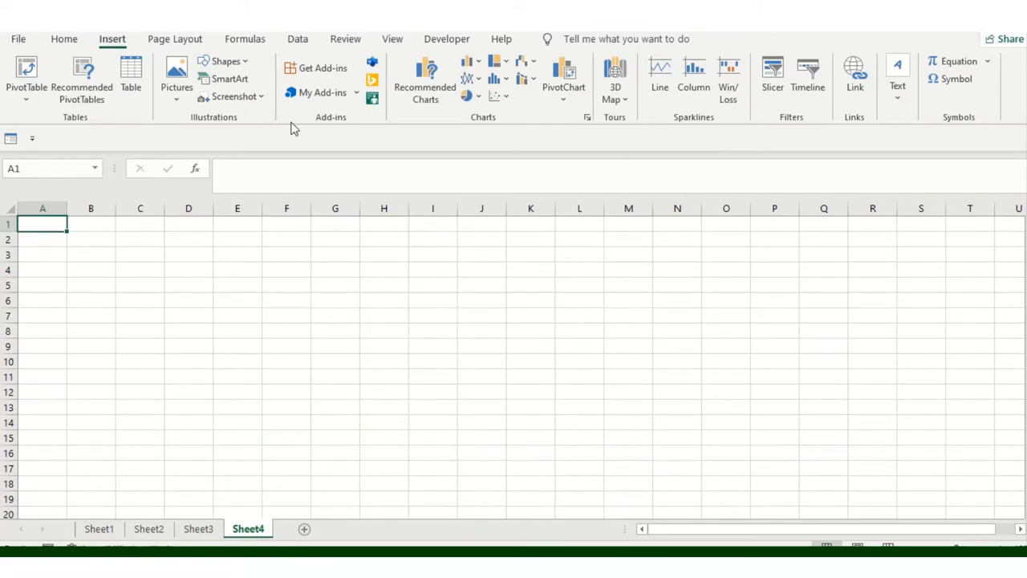
pyautogui.moveTo(322, 67)
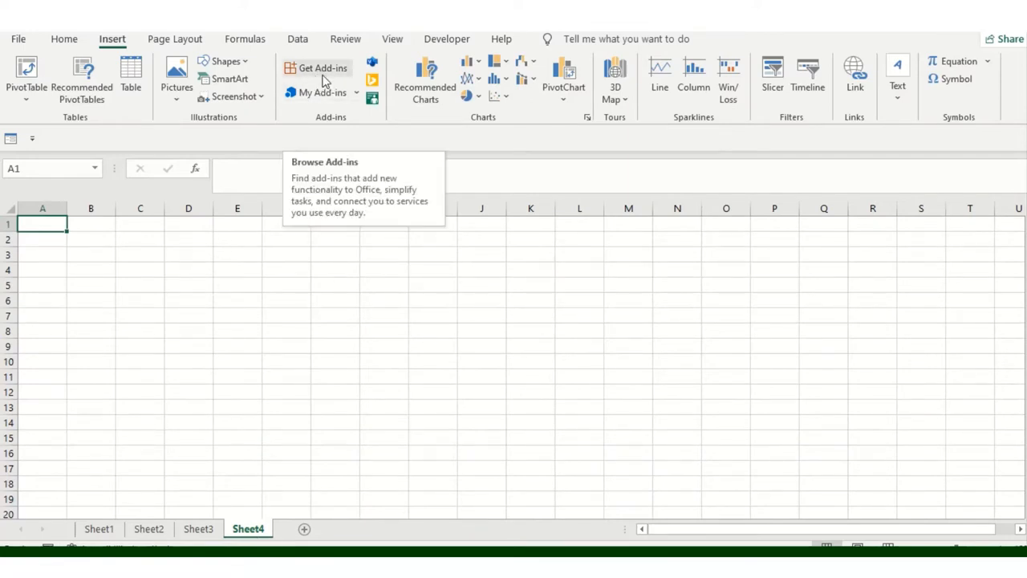
pyautogui.moveTo(308, 80)
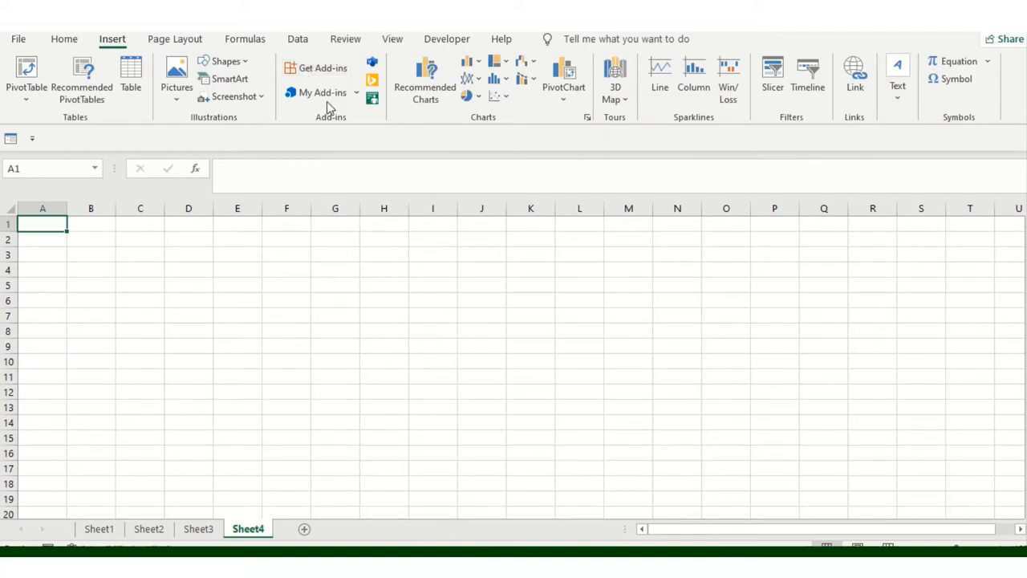
pyautogui.moveTo(340, 119)
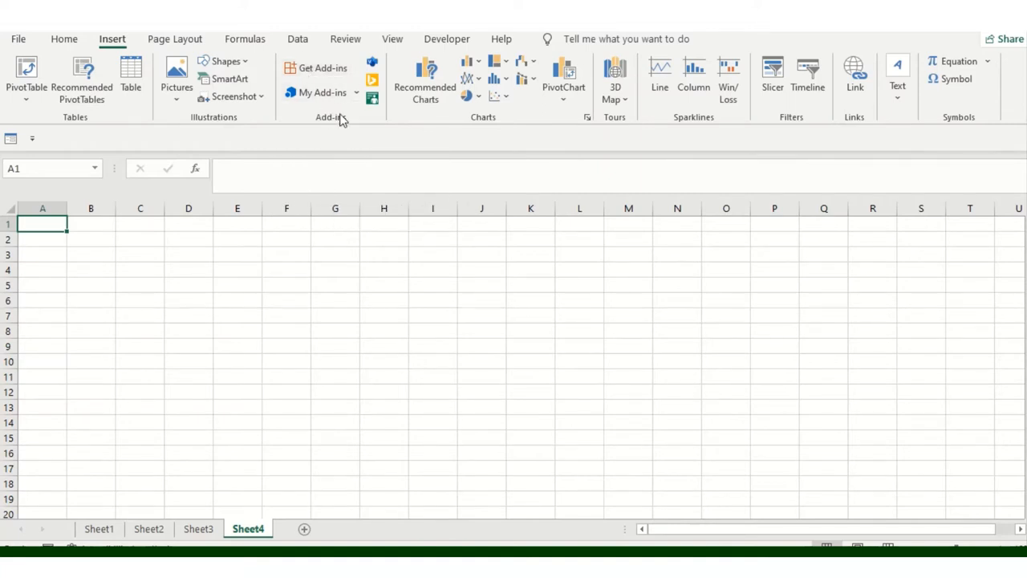
pyautogui.moveTo(323, 68)
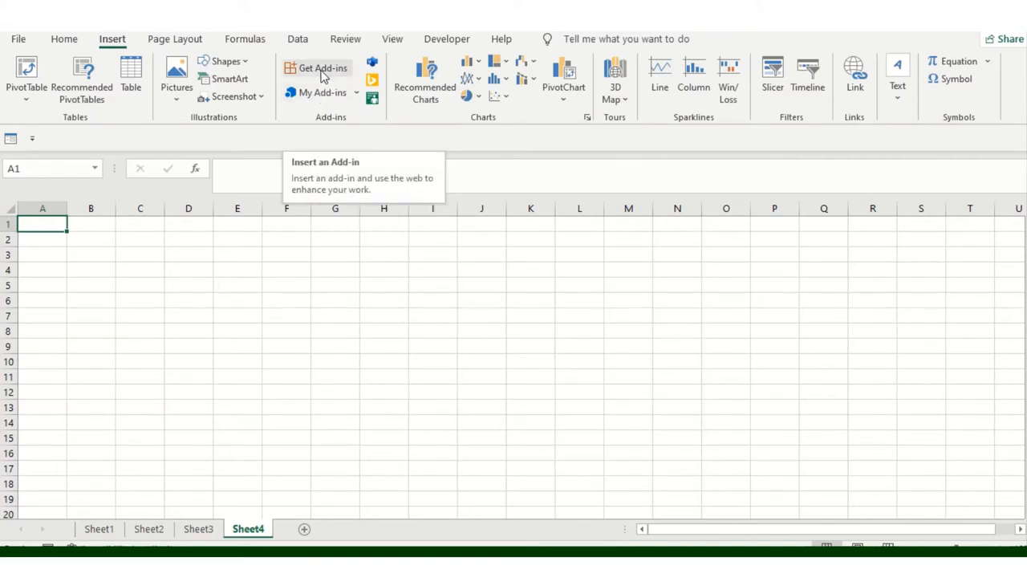
pyautogui.click(321, 67)
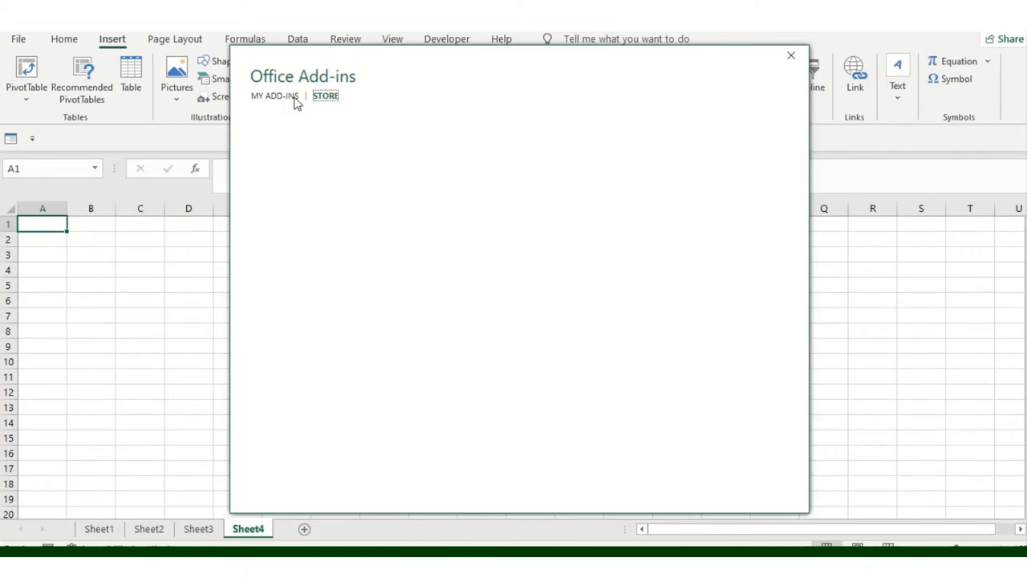
pyautogui.click(324, 96)
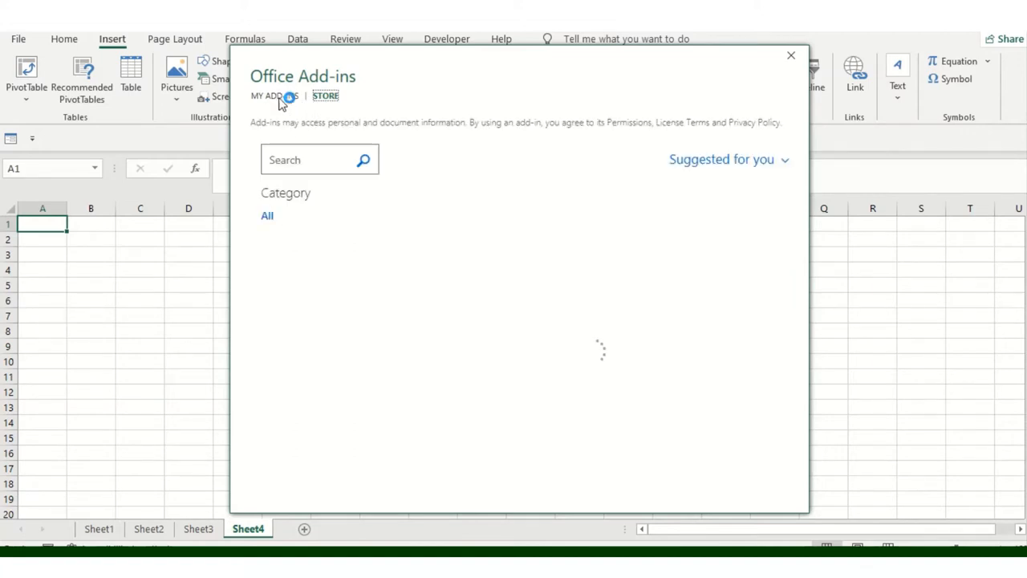
pyautogui.click(276, 96)
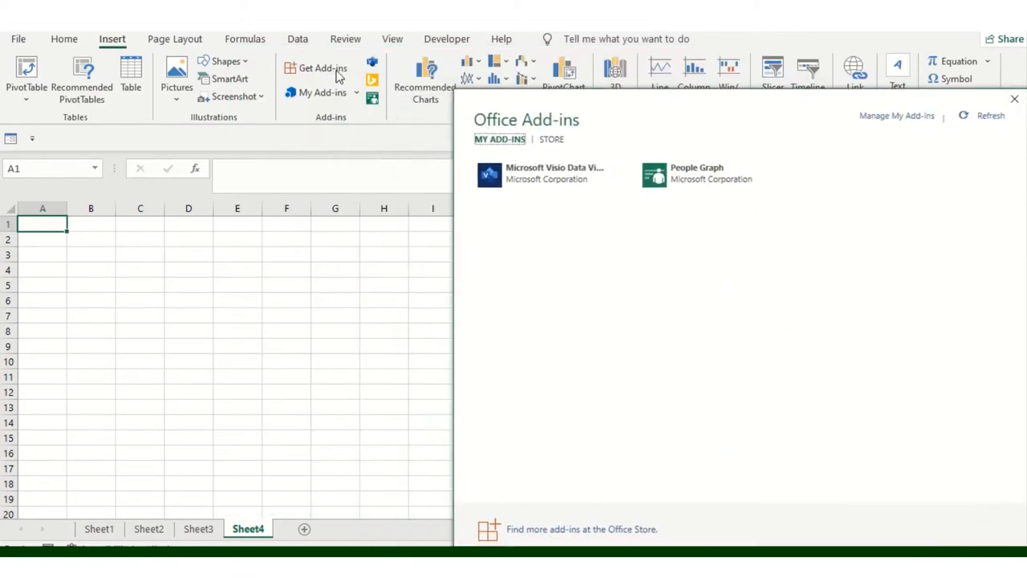
pyautogui.moveTo(318, 100)
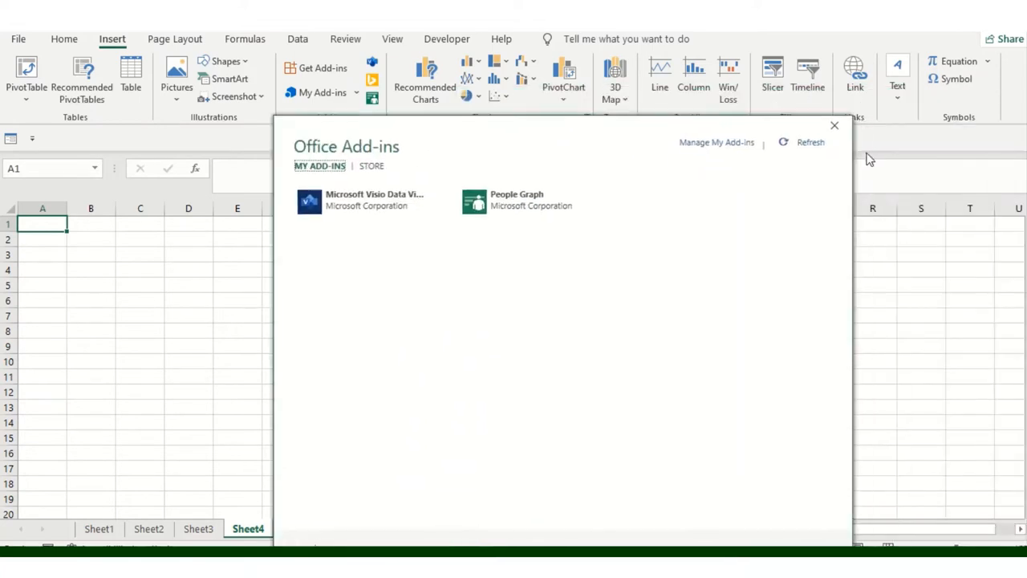
# Insert the Microsoft Visio Data Visualizer add-in onto Sheet4 from My Add-ins
pyautogui.click(835, 125)
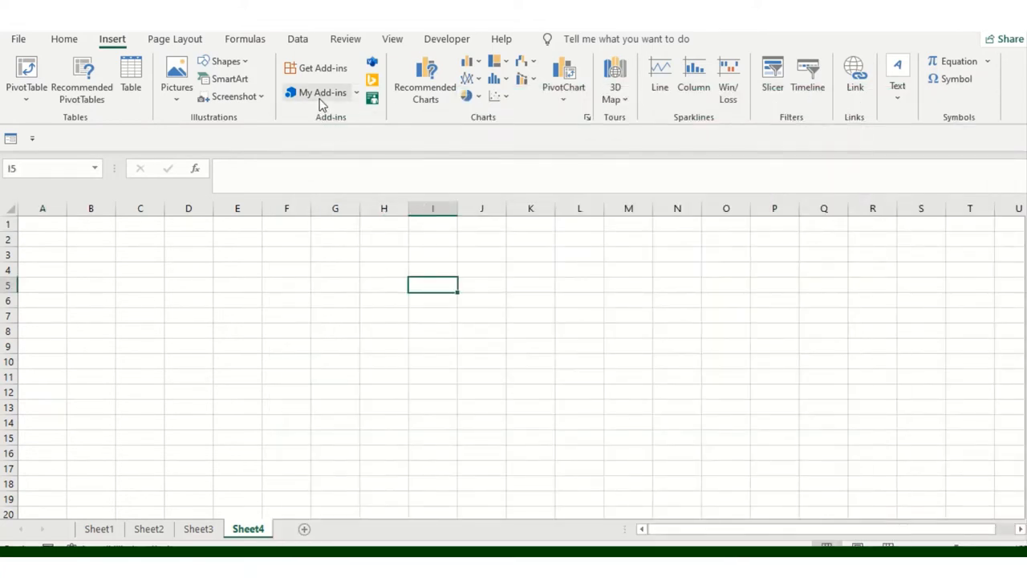
pyautogui.click(321, 91)
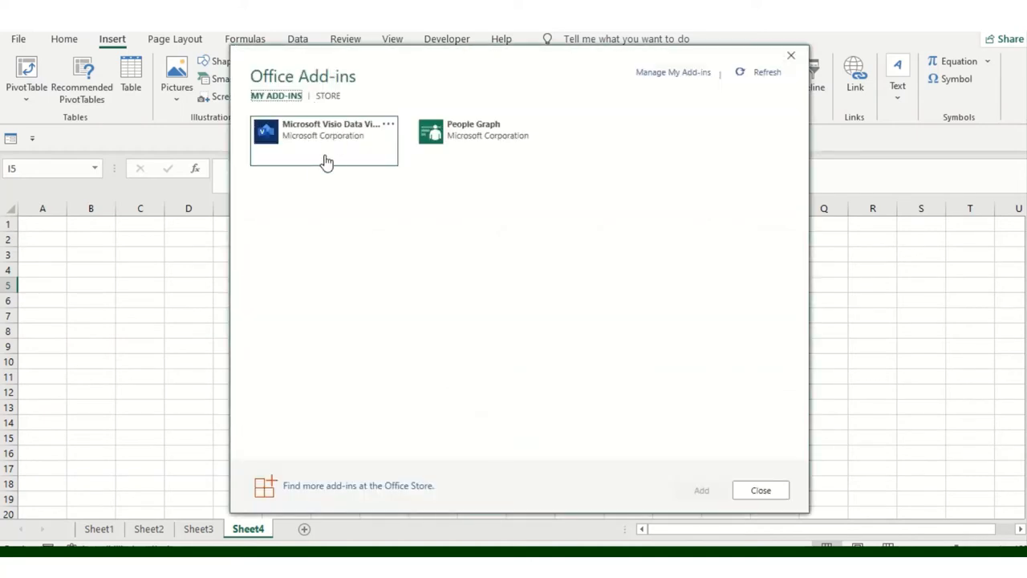
pyautogui.click(325, 141)
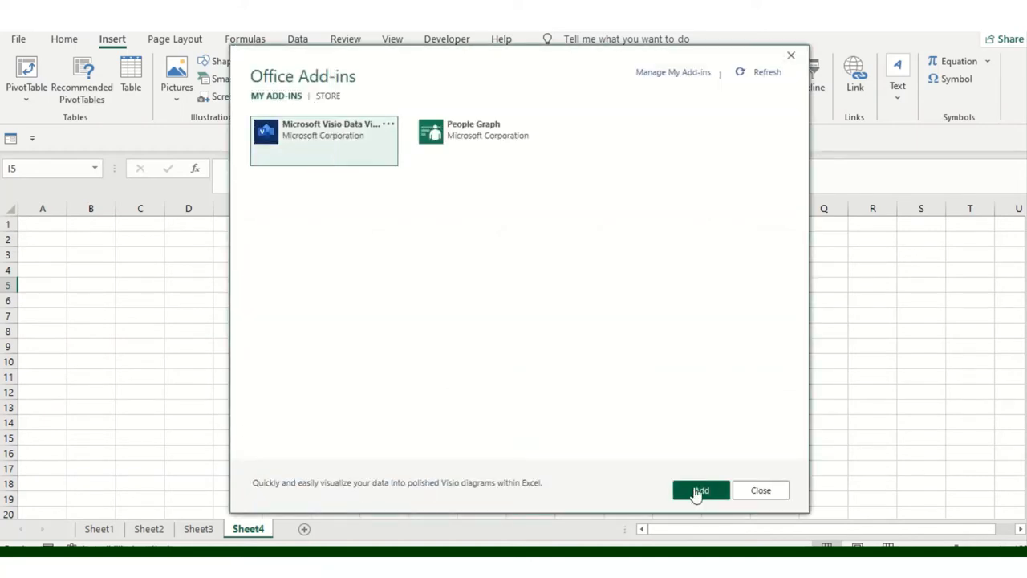
pyautogui.click(699, 491)
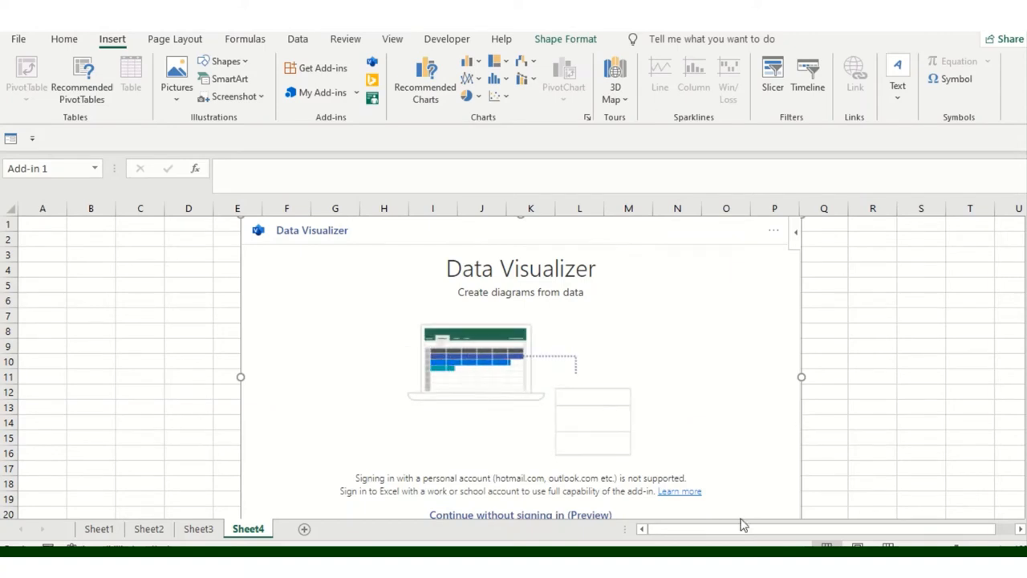
# Continue without signing in and create the Quick Start basic flowchart with its sample table
pyautogui.click(520, 513)
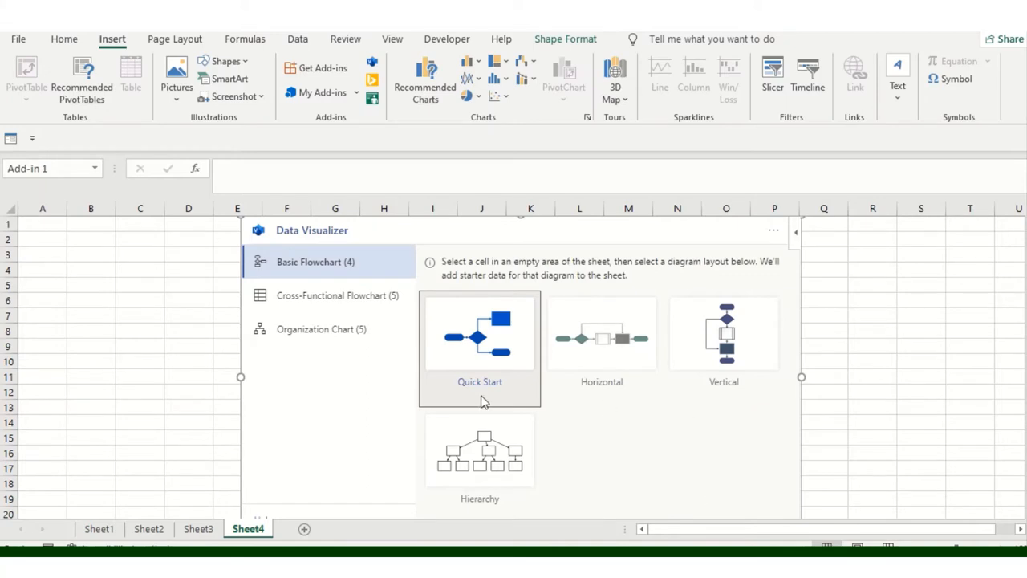
pyautogui.moveTo(504, 341)
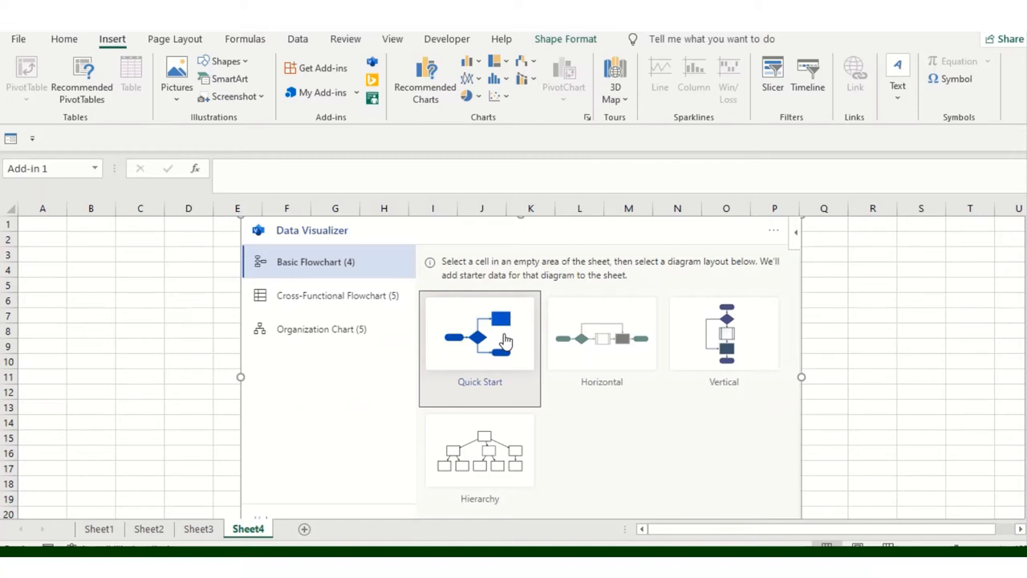
pyautogui.click(478, 337)
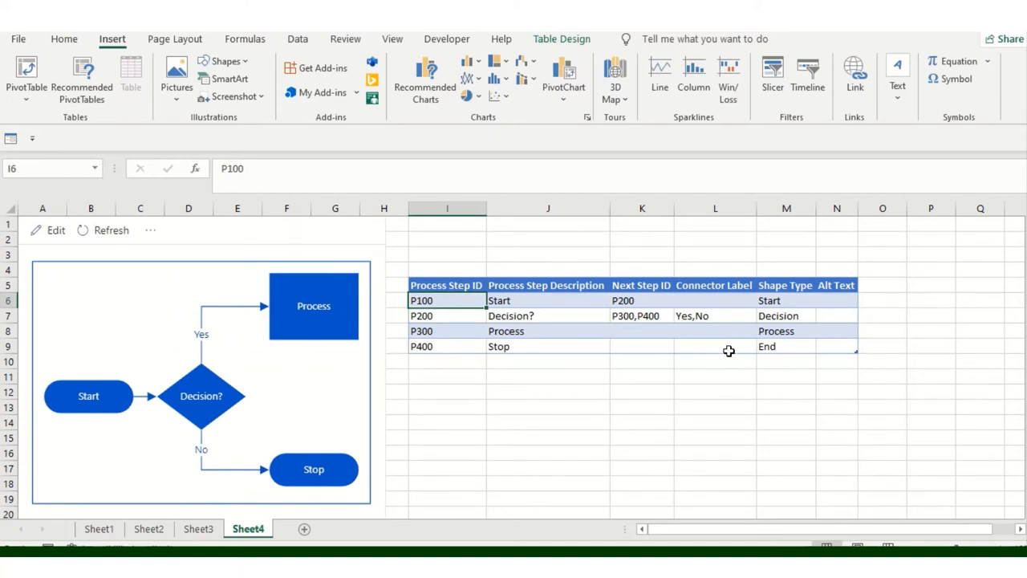
pyautogui.moveTo(690, 356)
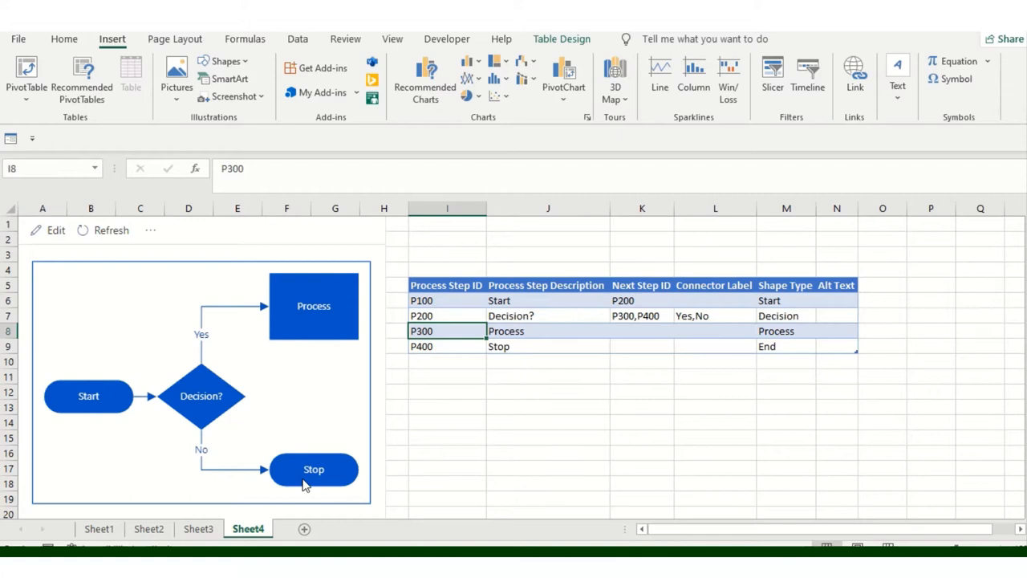
pyautogui.moveTo(313, 332)
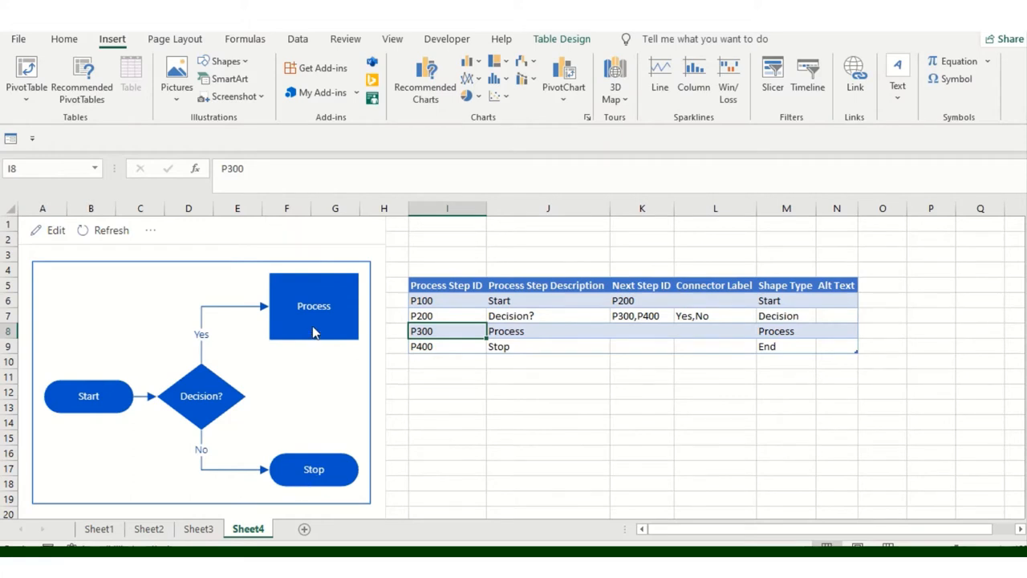
pyautogui.moveTo(96, 408)
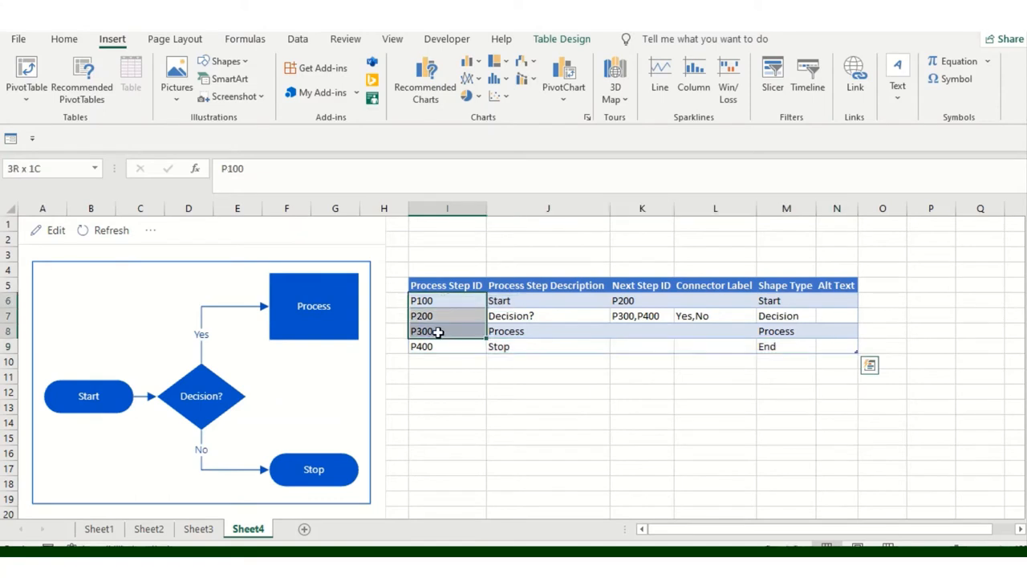
pyautogui.click(447, 300)
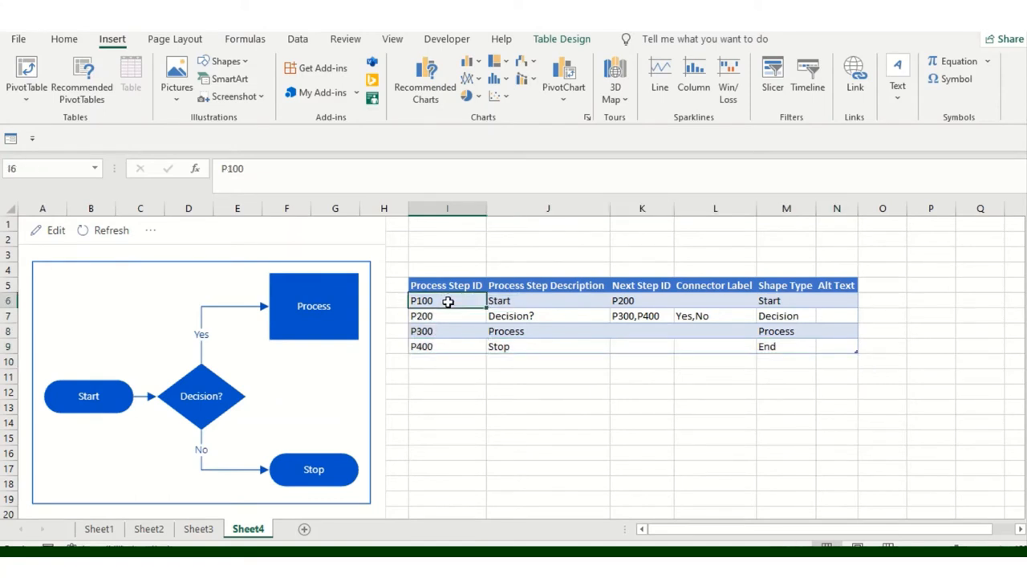
pyautogui.moveTo(446, 300)
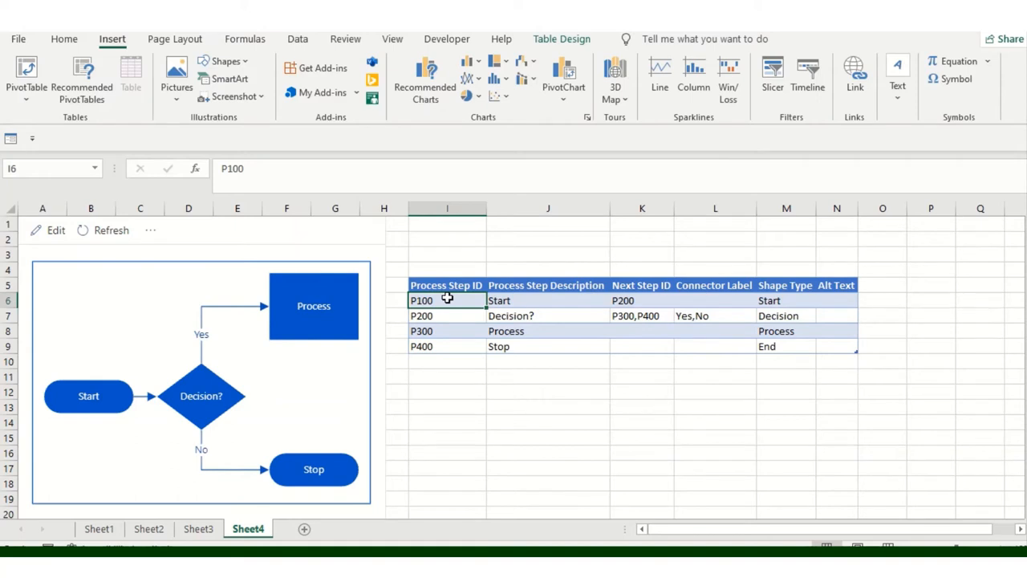
pyautogui.moveTo(164, 426)
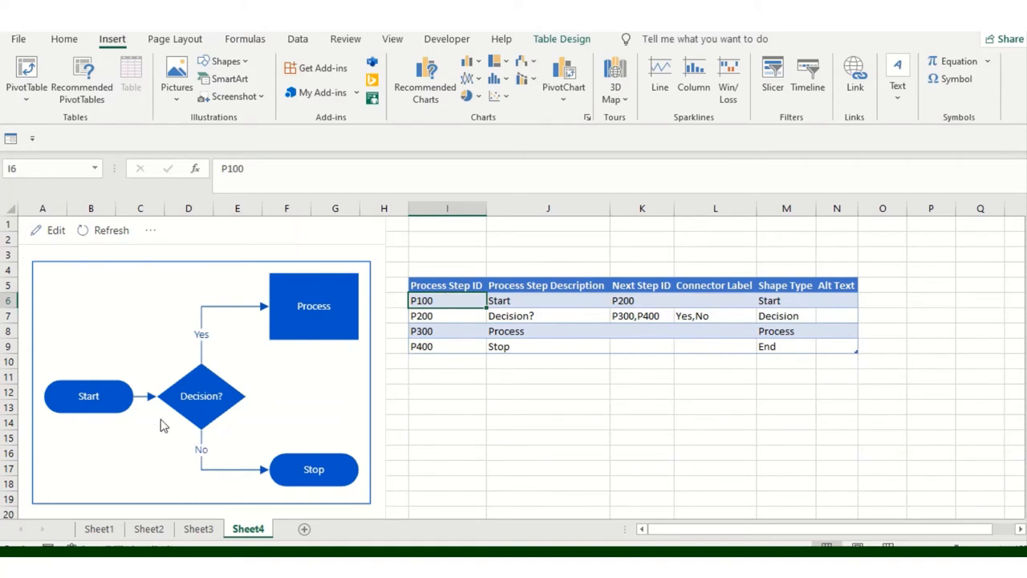
pyautogui.moveTo(244, 402)
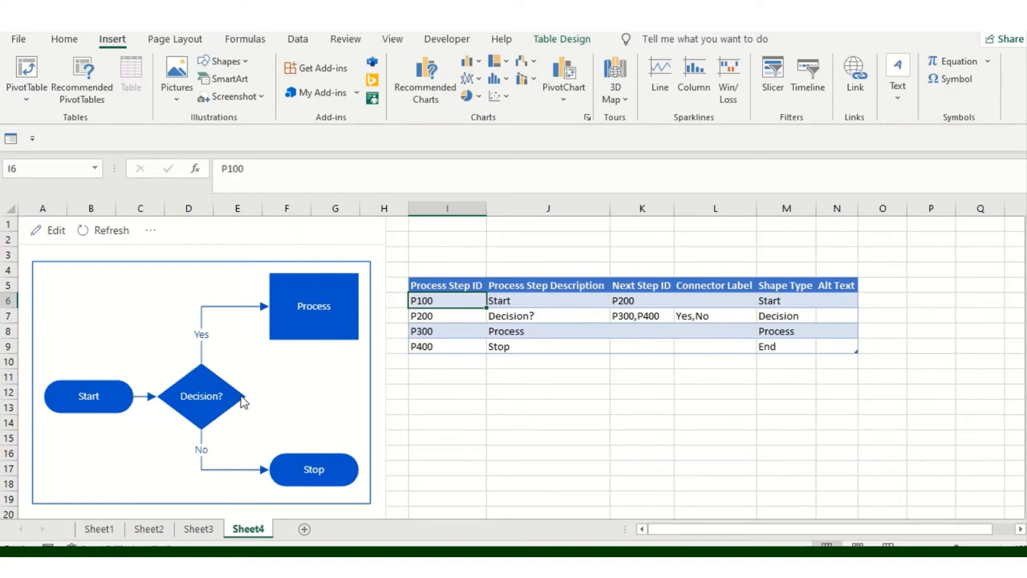
pyautogui.moveTo(243, 414)
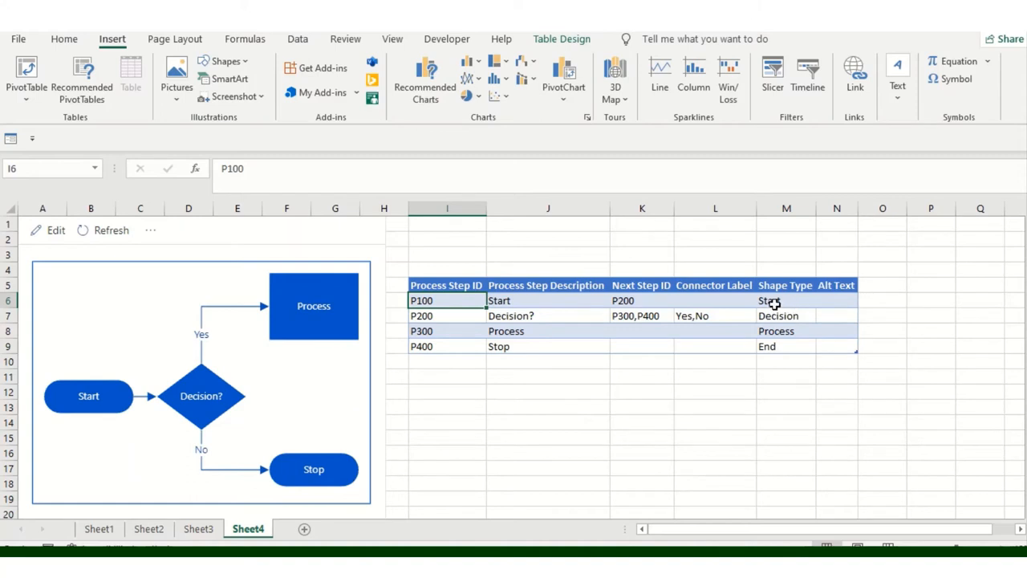
pyautogui.moveTo(774, 302)
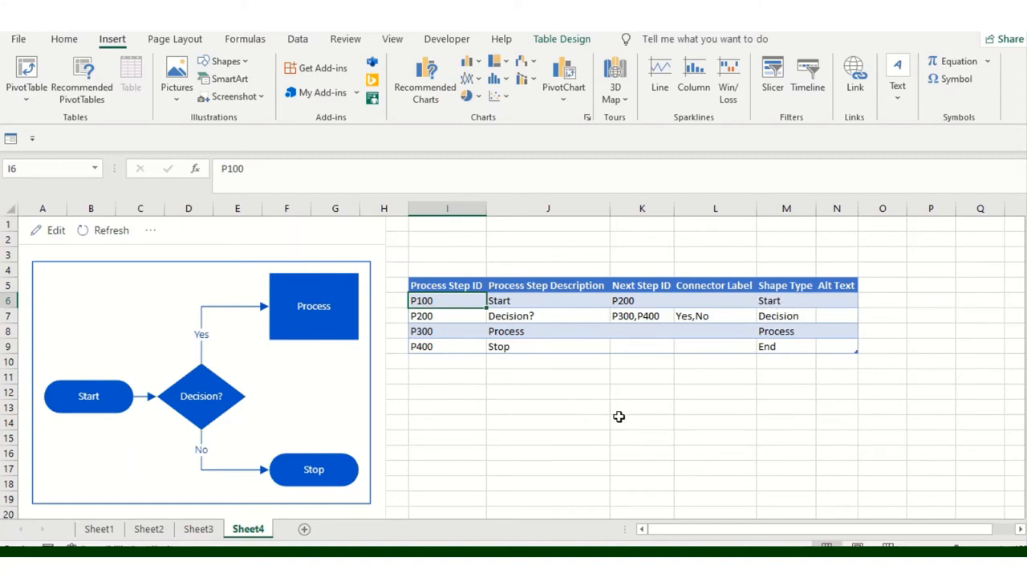
pyautogui.moveTo(551, 300)
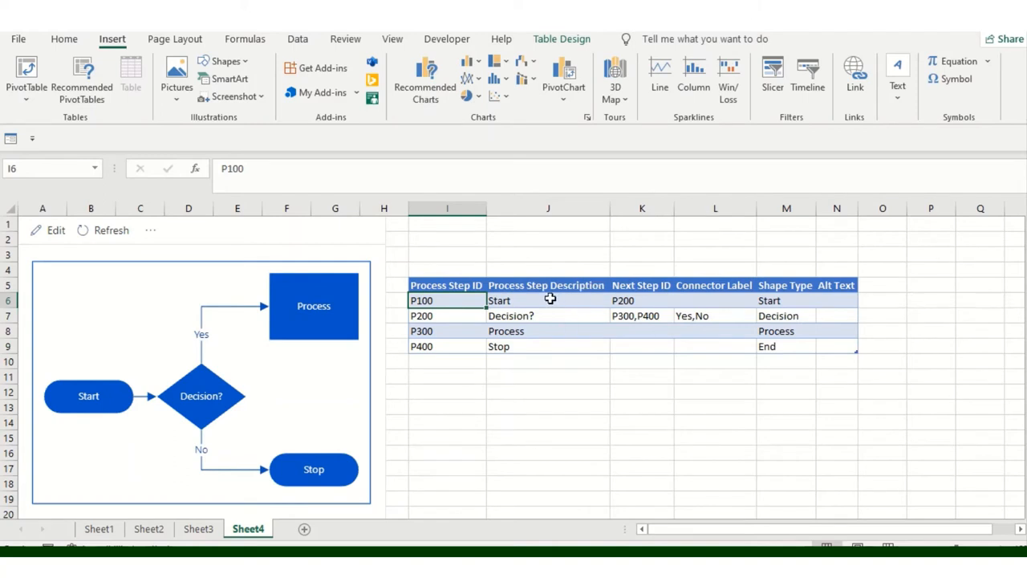
# Enter Email Open, Attach email and Send email as the descriptions in J6, J7 and J8
pyautogui.click(549, 300)
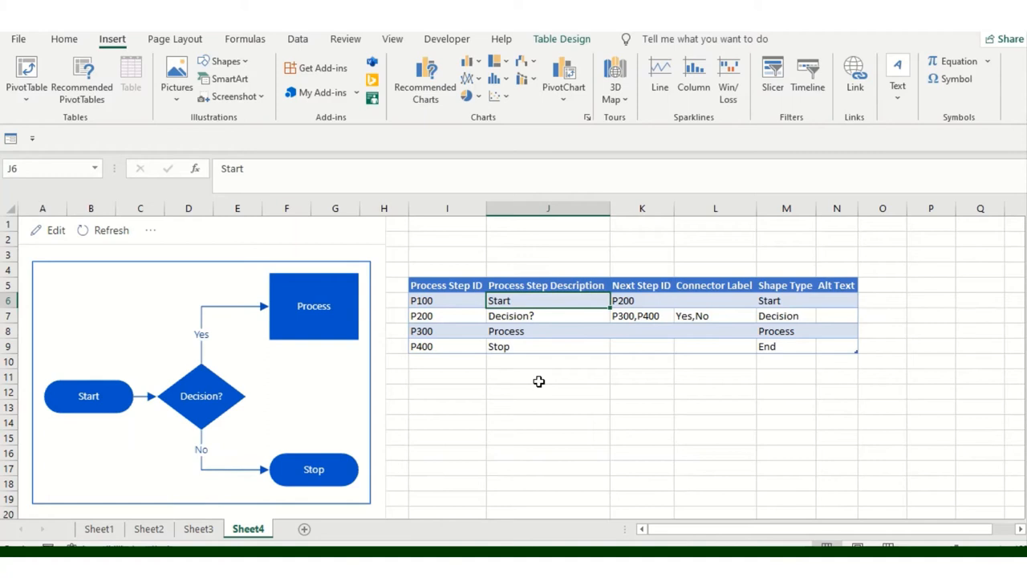
pyautogui.write('Email Open')
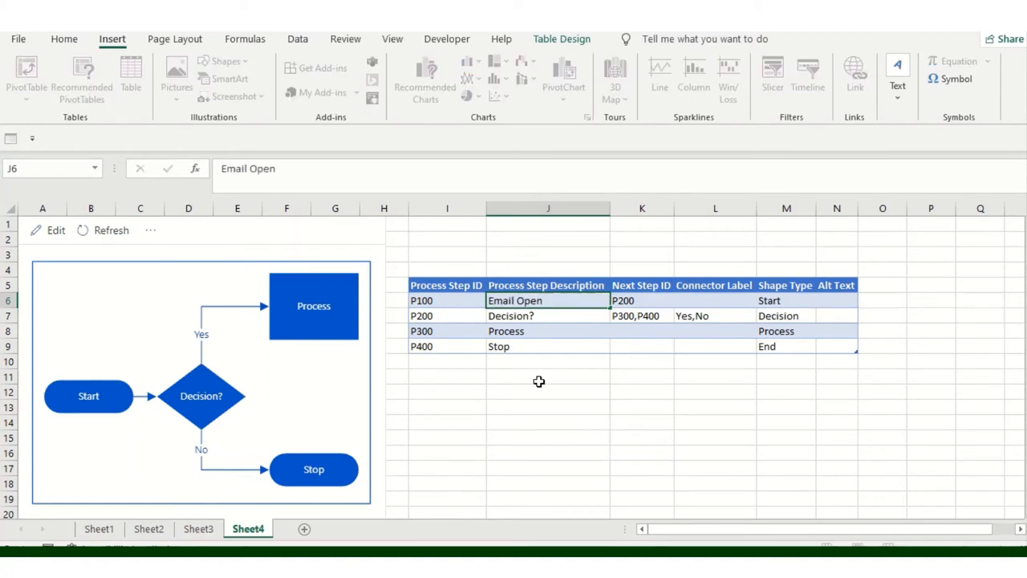
pyautogui.click(549, 314)
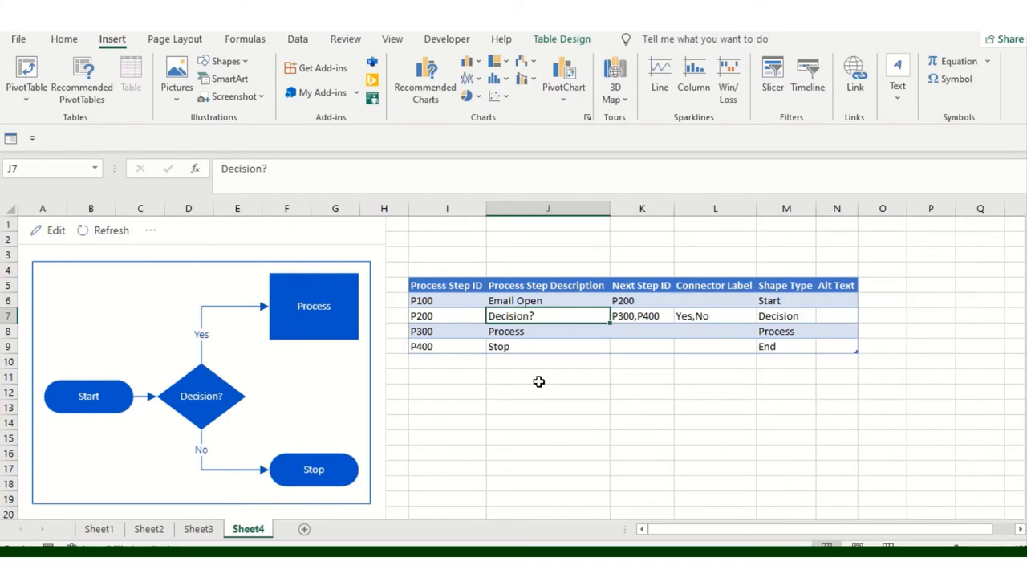
pyautogui.write('A')
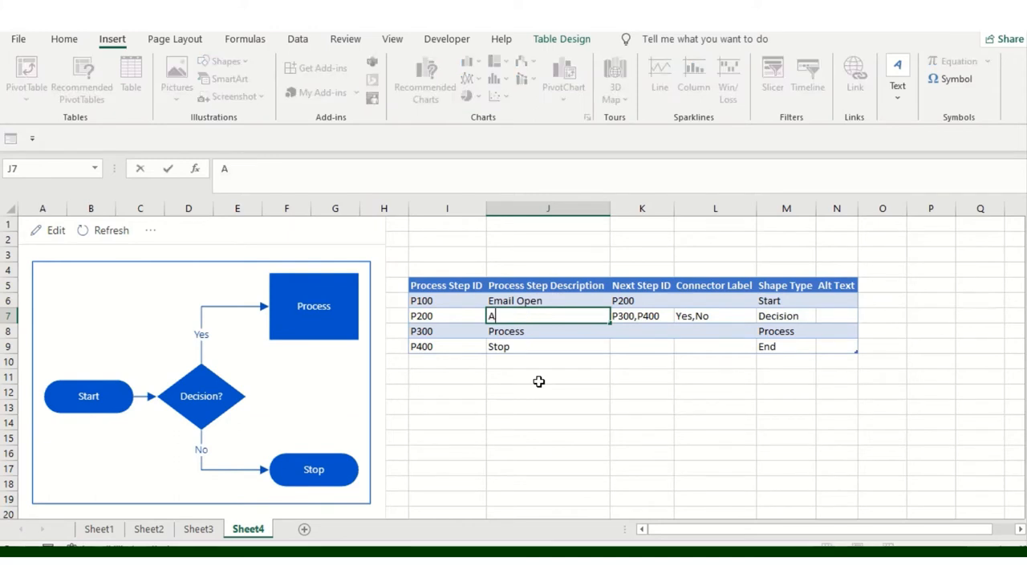
pyautogui.write('ttach me')
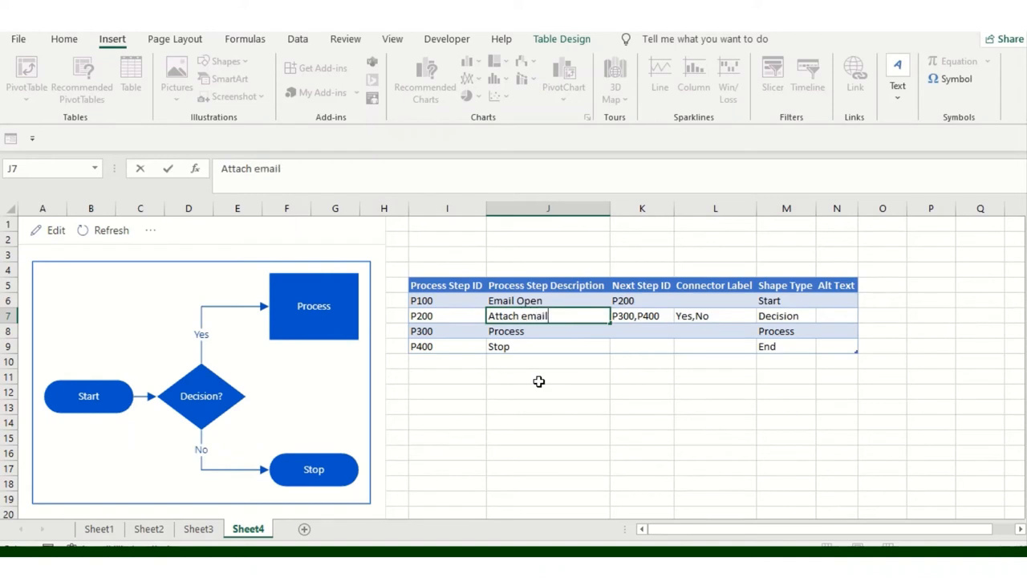
pyautogui.write('Send email')
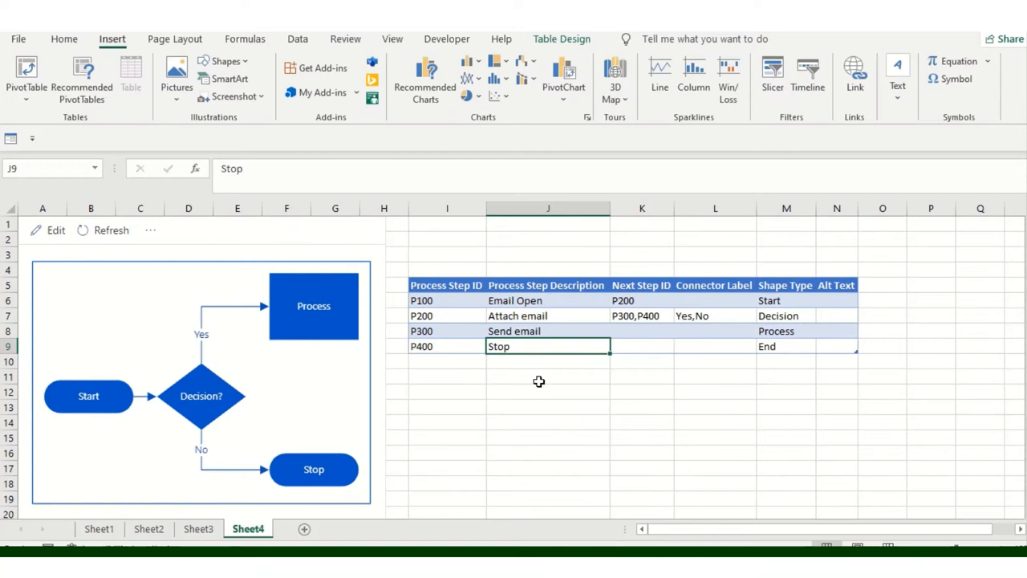
pyautogui.moveTo(260, 257)
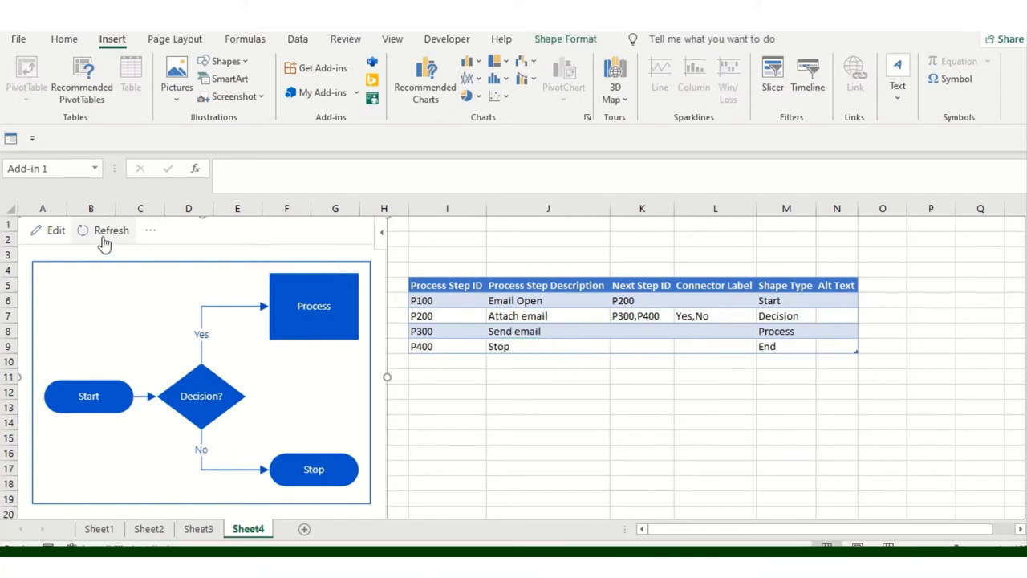
# Refresh the Data Visualizer diagram so its shapes read Email Open, Attach email, Send email and Stop
pyautogui.click(111, 231)
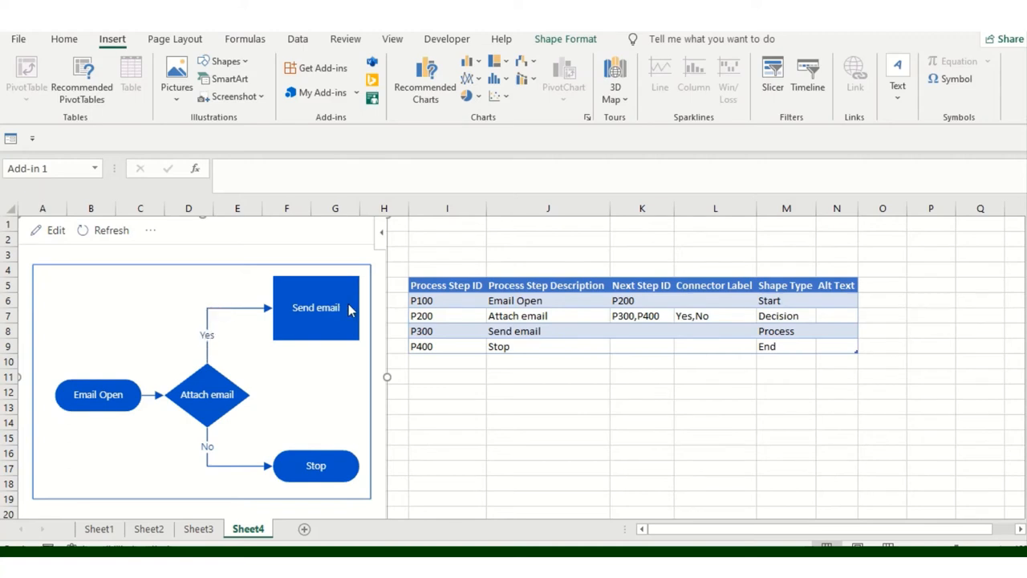
pyautogui.moveTo(319, 478)
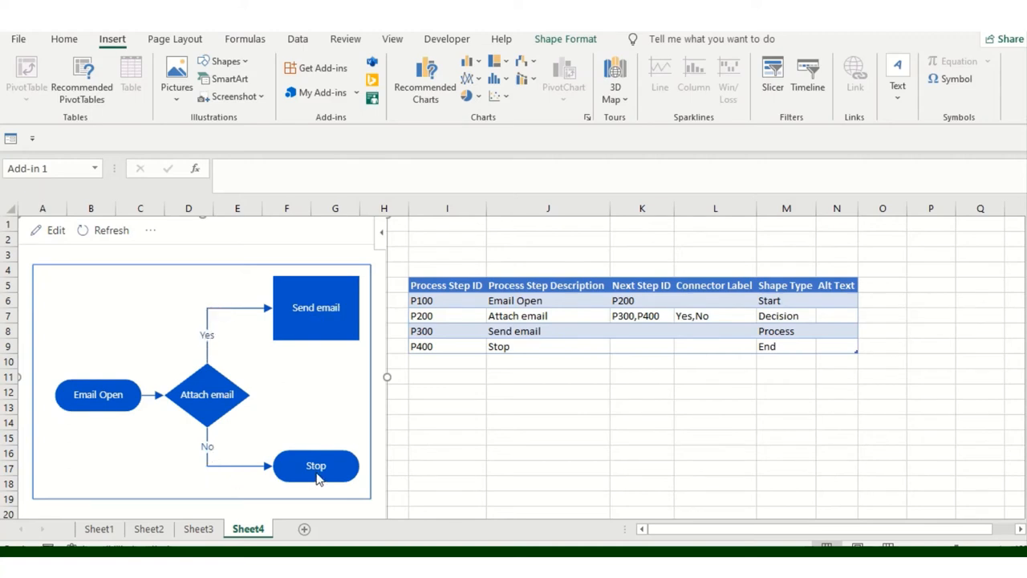
pyautogui.moveTo(366, 434)
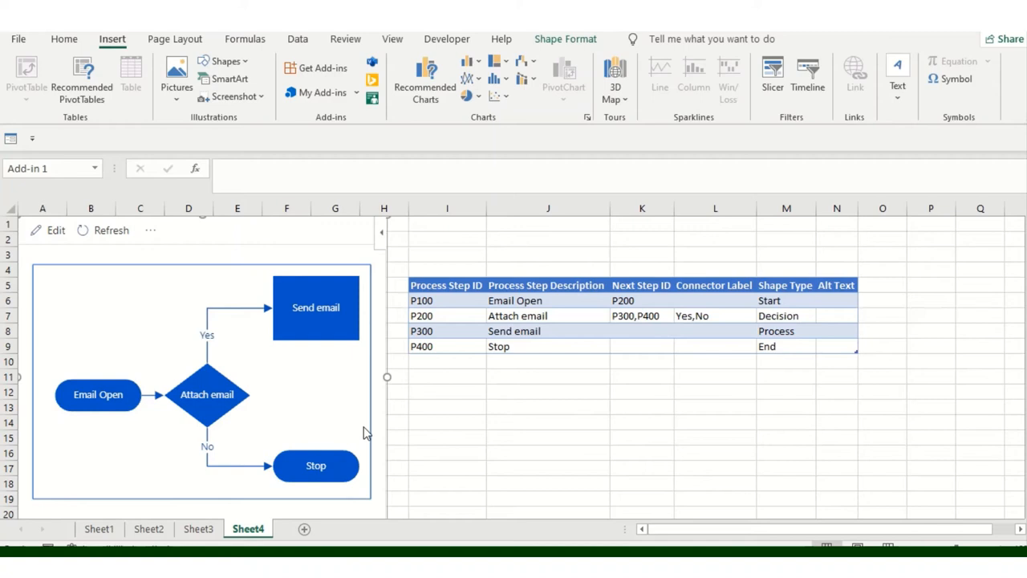
pyautogui.moveTo(578, 361)
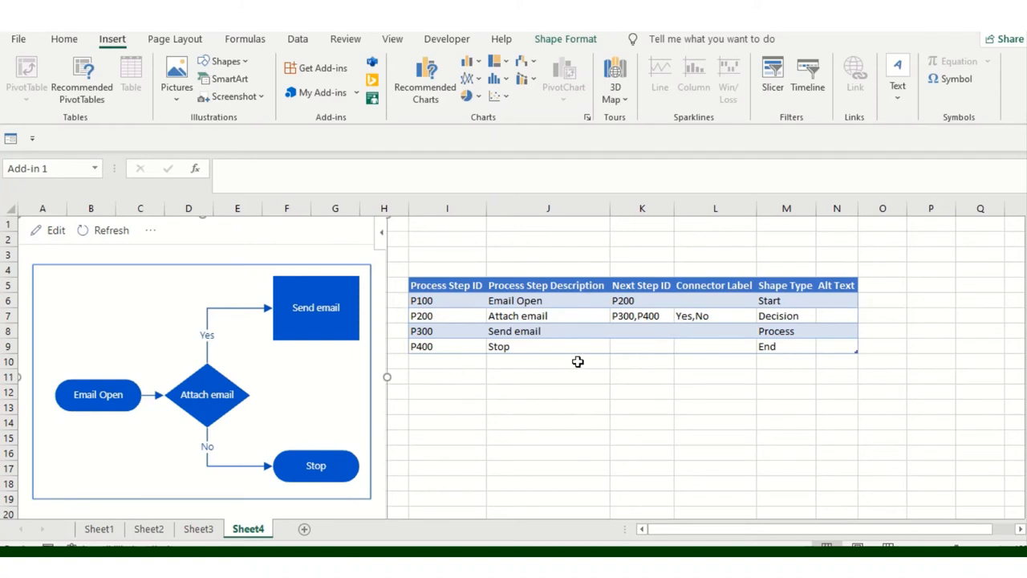
# Review the first step's ID P100, Email Open description, next step P200 and its flowchart shapes
pyautogui.click(549, 407)
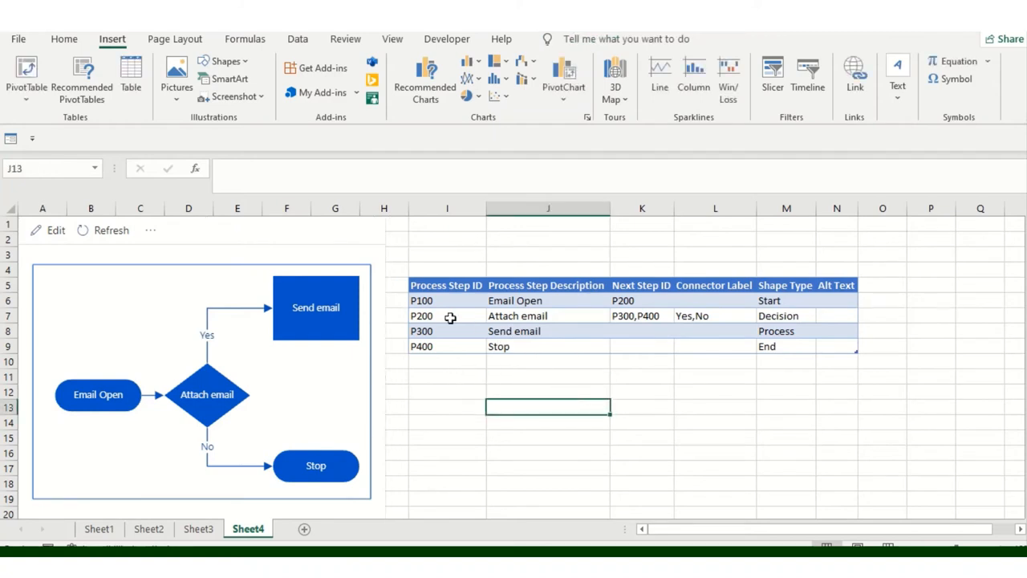
pyautogui.click(446, 300)
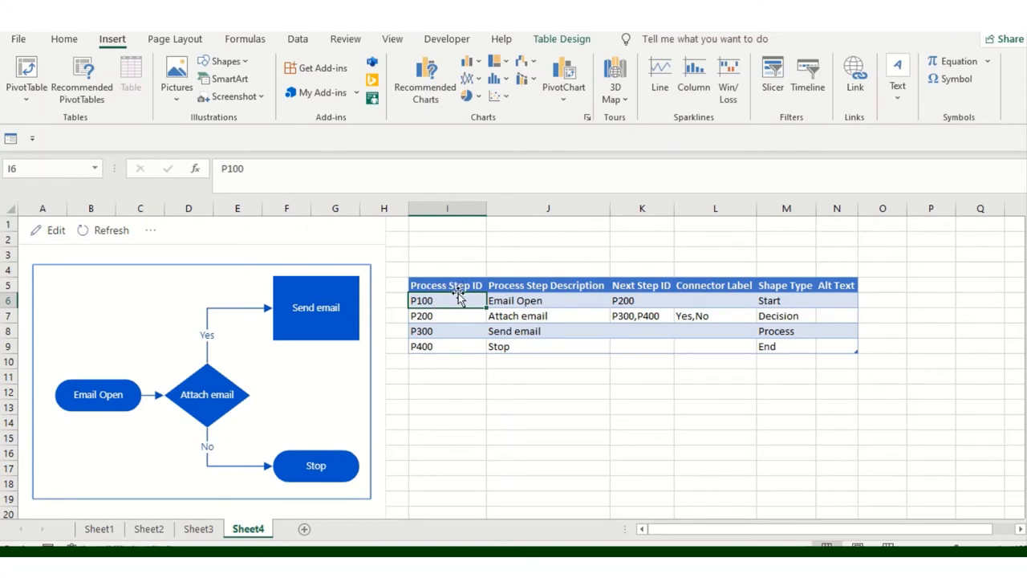
pyautogui.moveTo(446, 300)
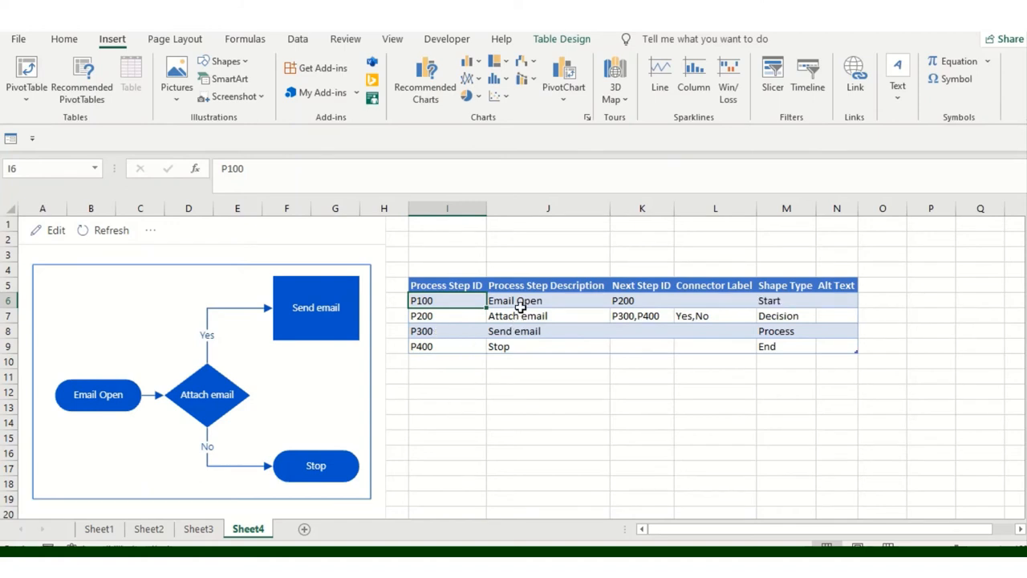
pyautogui.click(548, 300)
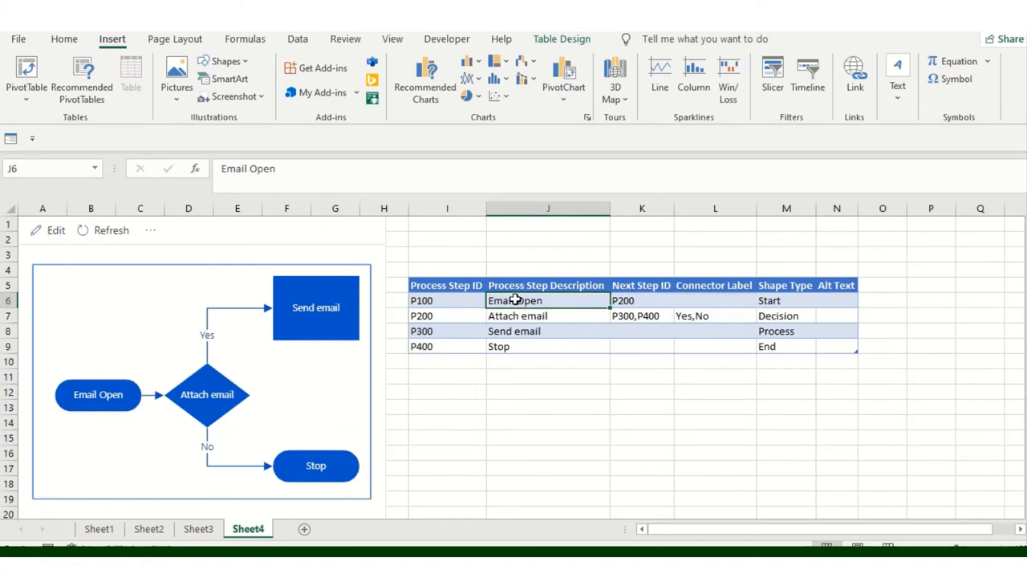
pyautogui.moveTo(125, 387)
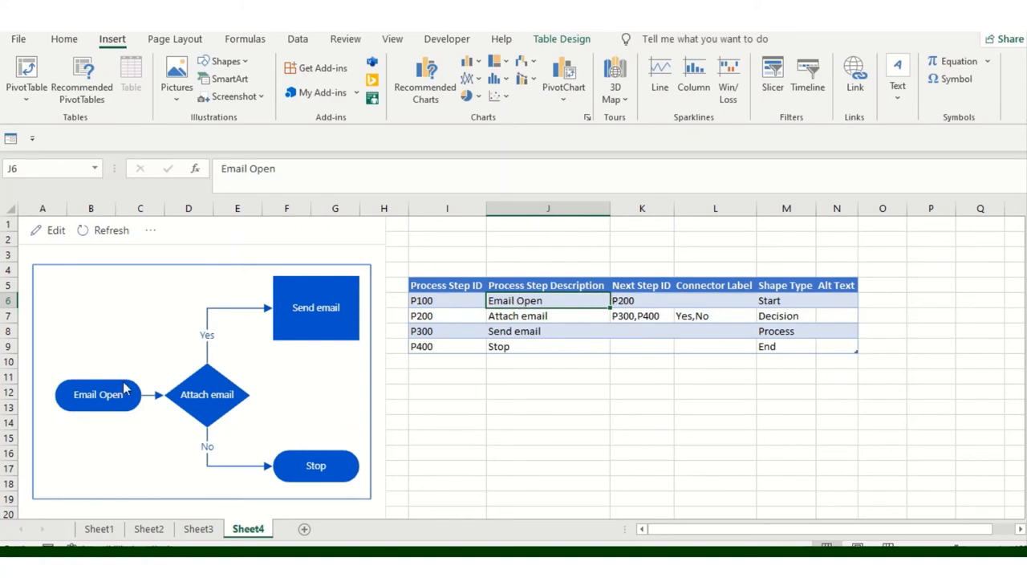
pyautogui.click(98, 395)
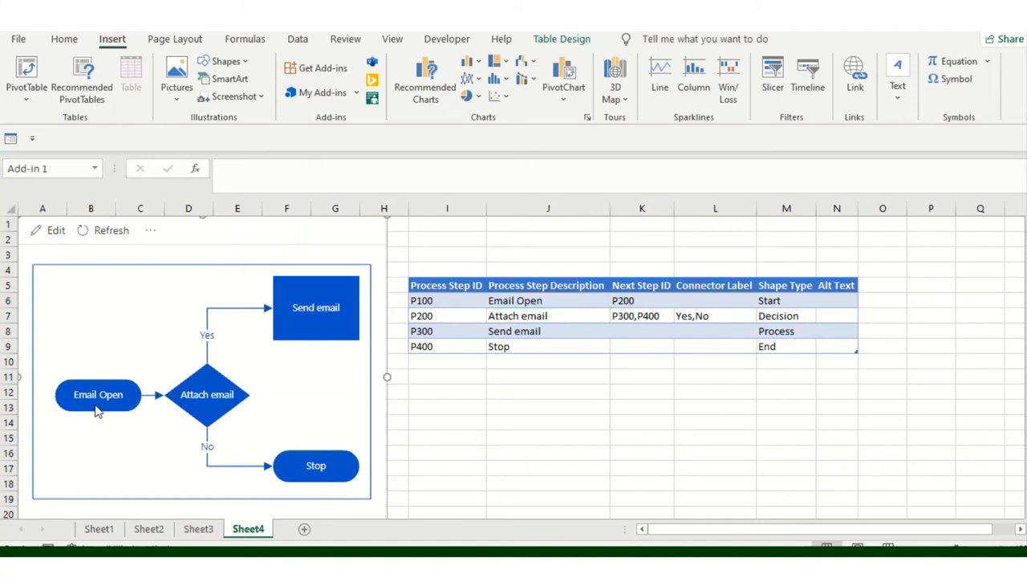
pyautogui.click(207, 395)
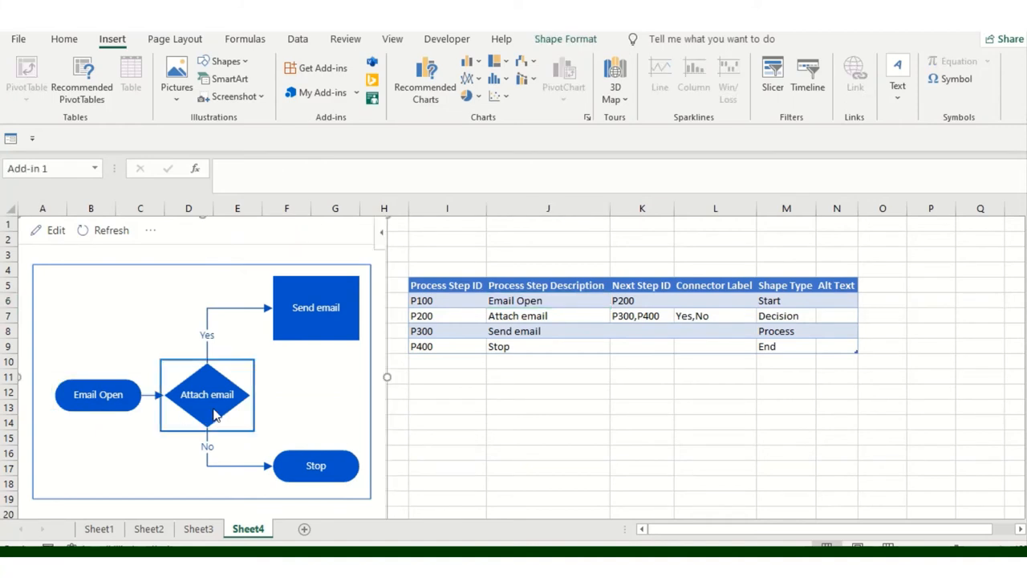
pyautogui.click(622, 300)
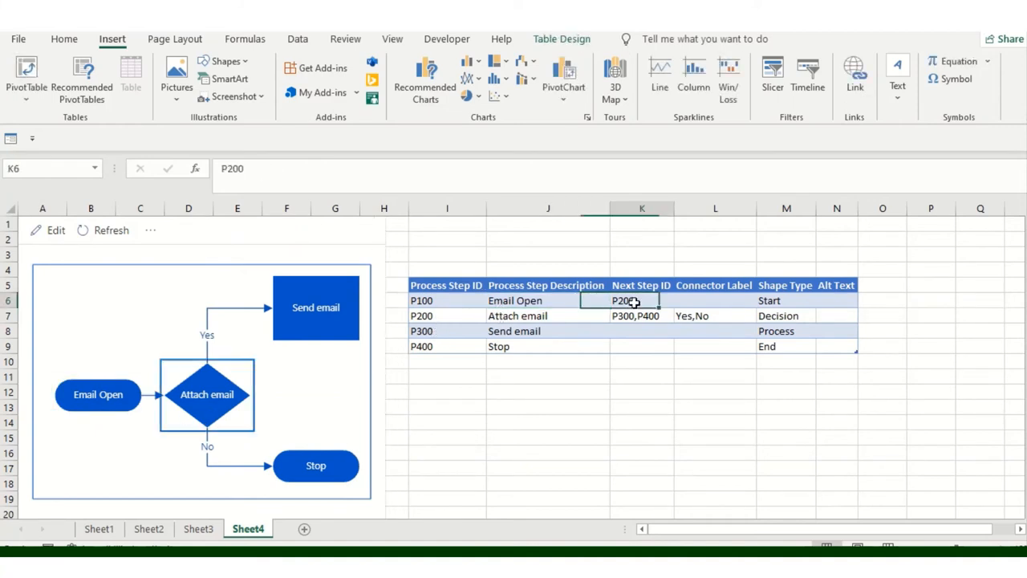
# Review the Attach email row's next steps P300,P400, Yes,No connector labels and Shape Type cells
pyautogui.click(549, 315)
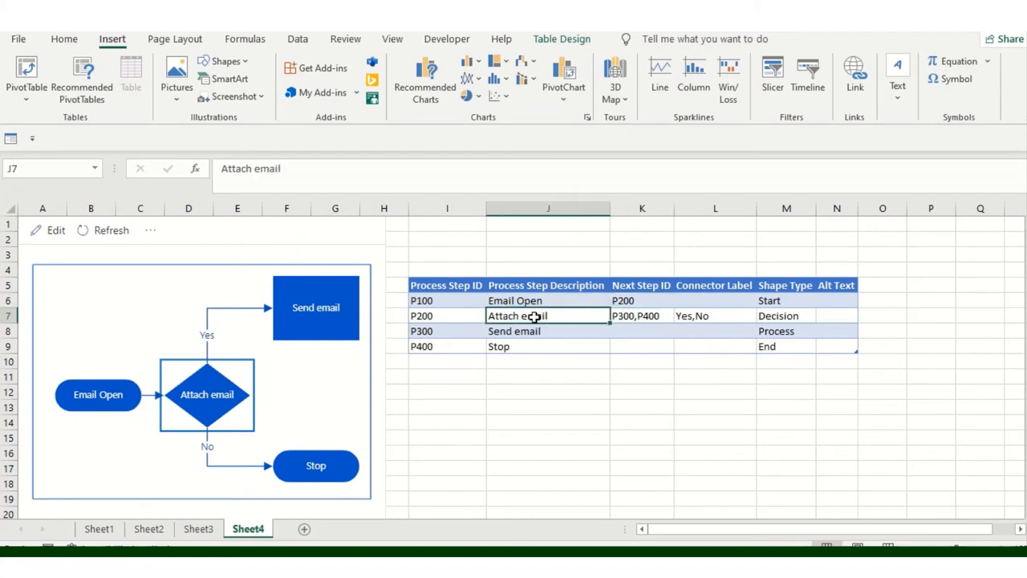
pyautogui.click(642, 314)
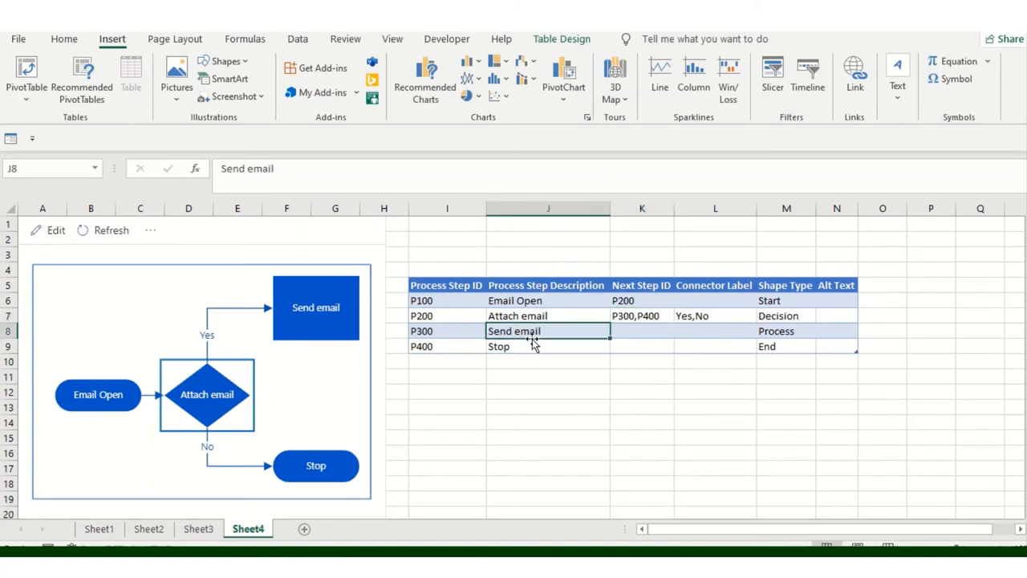
pyautogui.click(714, 314)
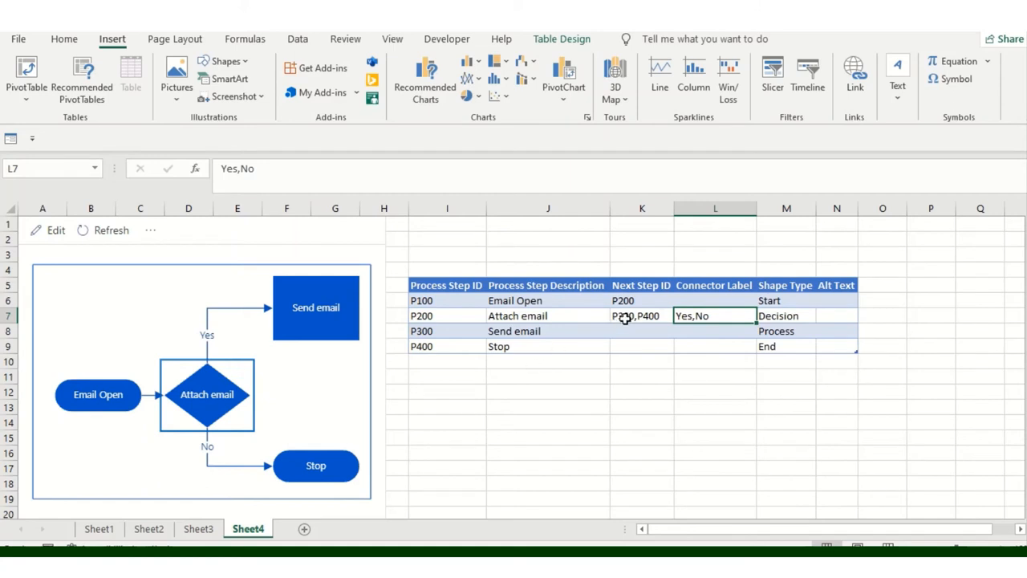
pyautogui.click(642, 315)
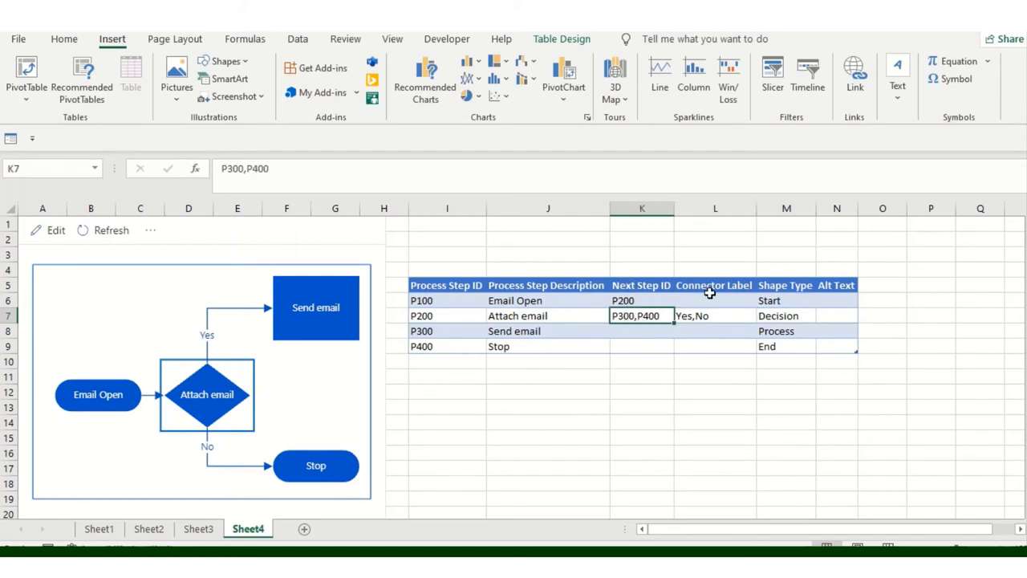
pyautogui.click(712, 315)
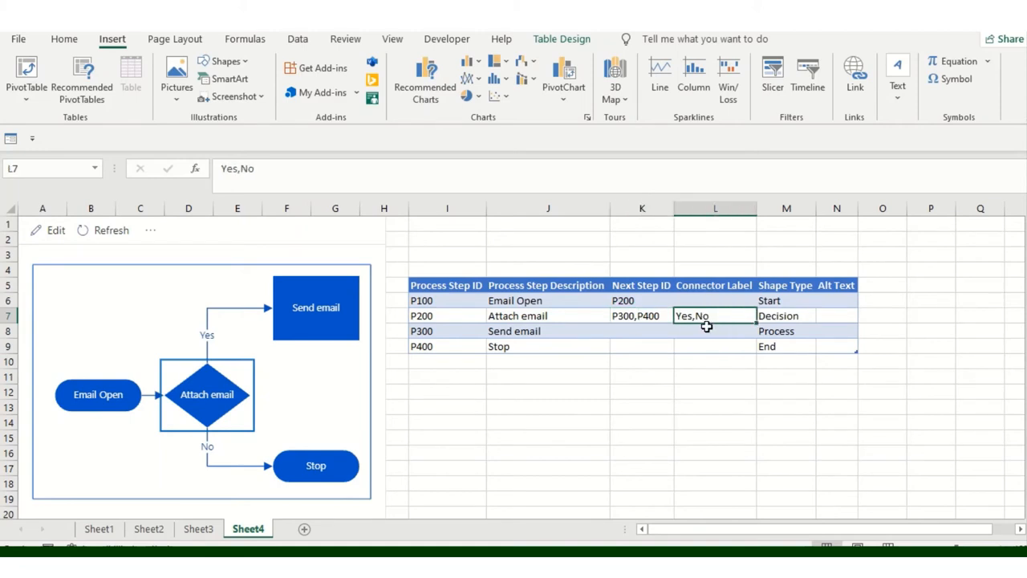
pyautogui.click(786, 314)
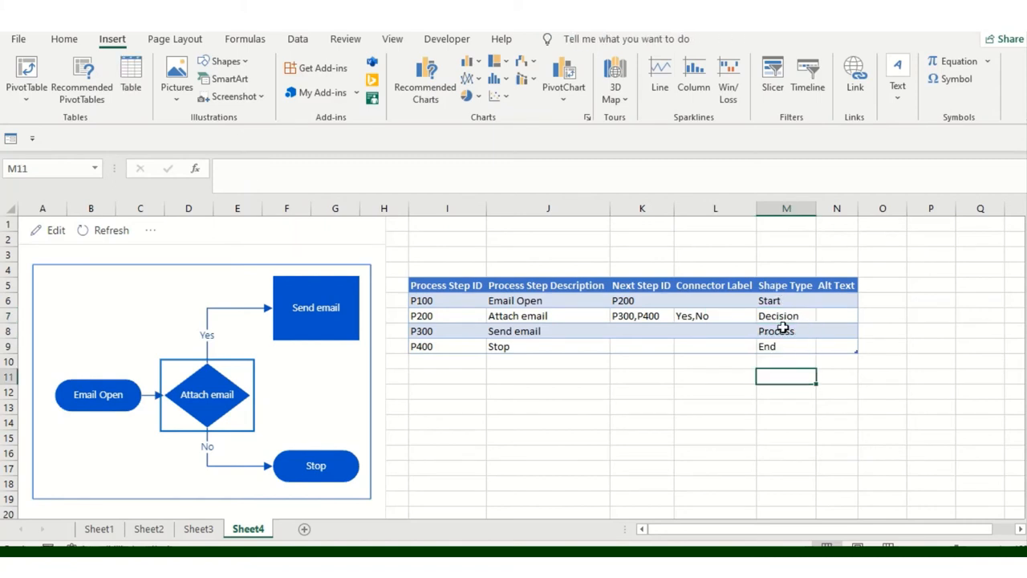
pyautogui.click(778, 300)
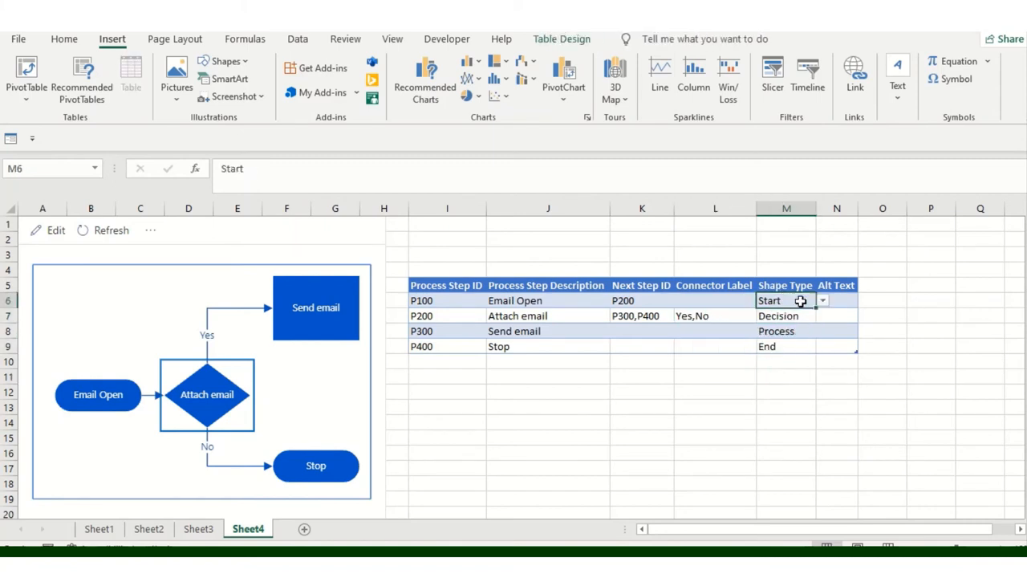
pyautogui.moveTo(311, 409)
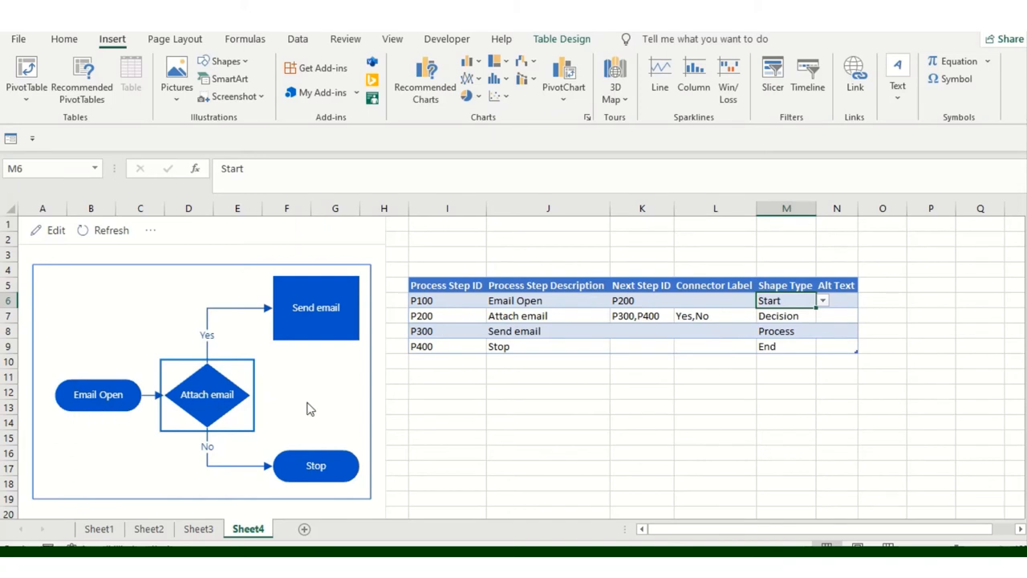
pyautogui.click(821, 300)
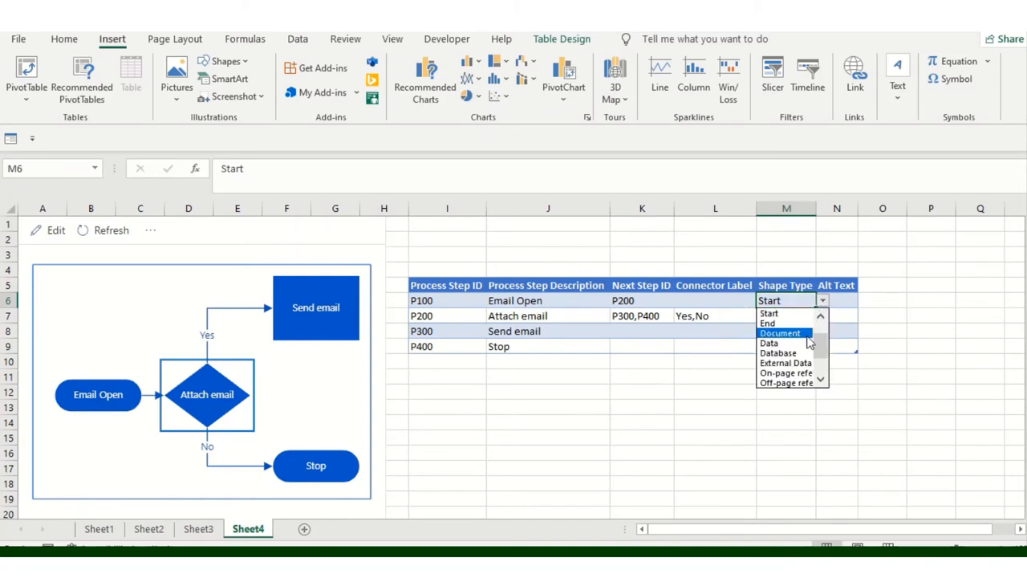
pyautogui.click(769, 344)
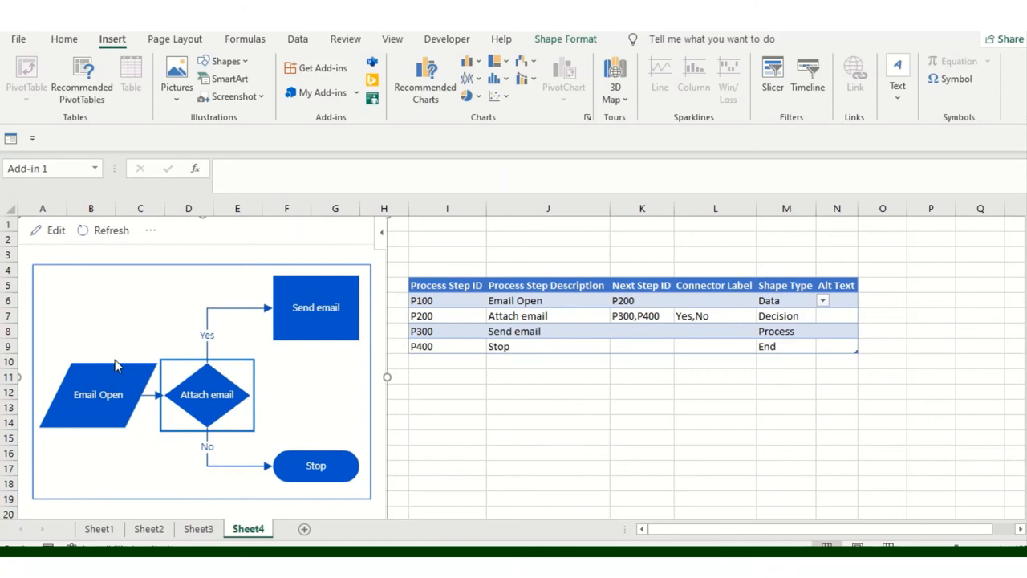
pyautogui.click(822, 300)
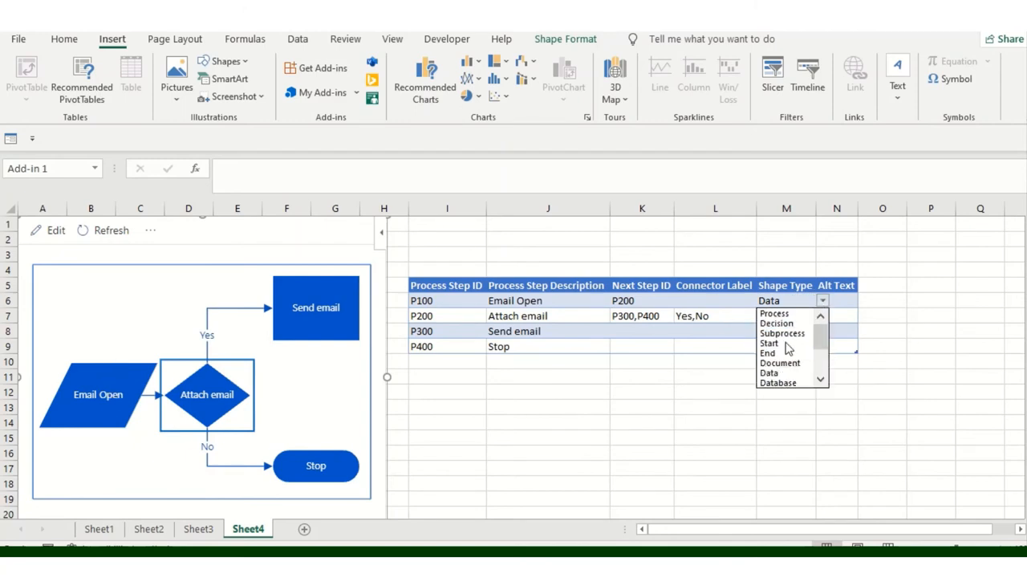
pyautogui.click(112, 232)
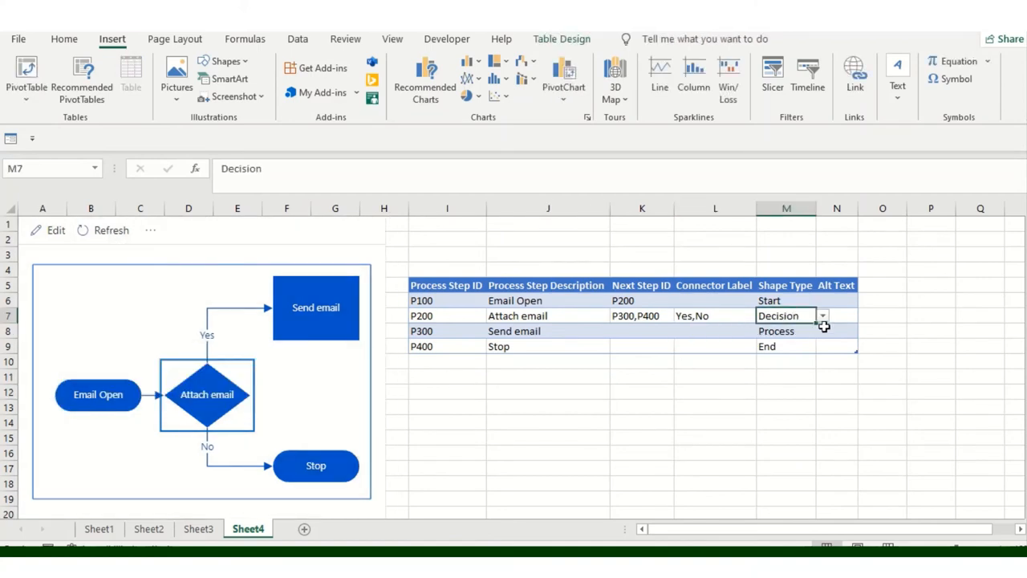
pyautogui.click(821, 315)
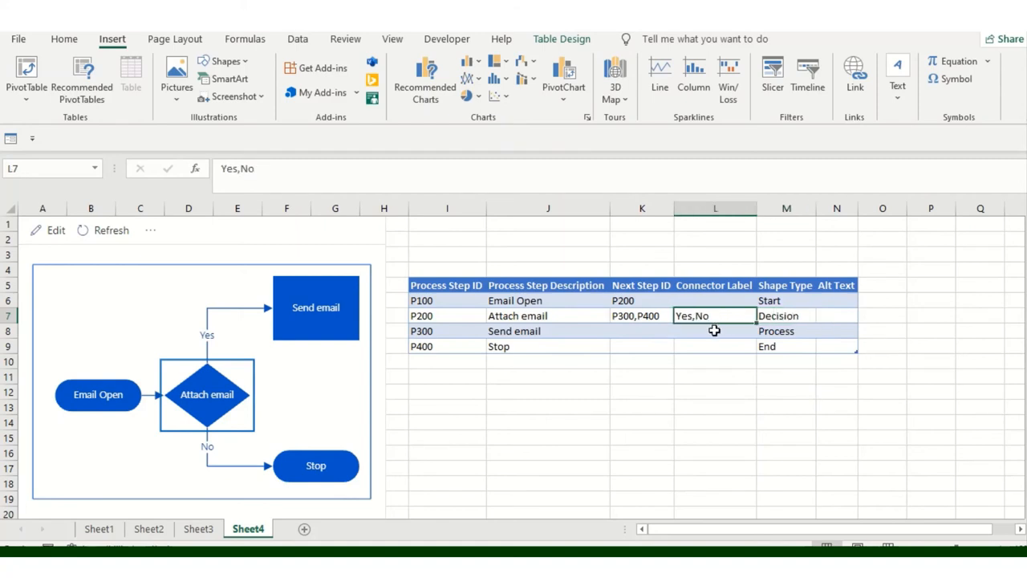
pyautogui.click(786, 315)
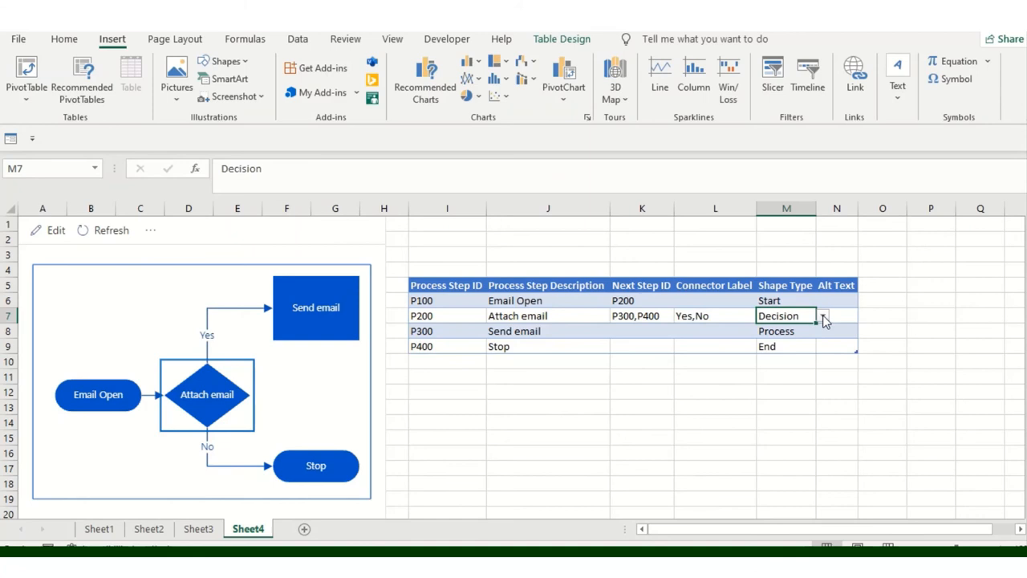
pyautogui.click(821, 314)
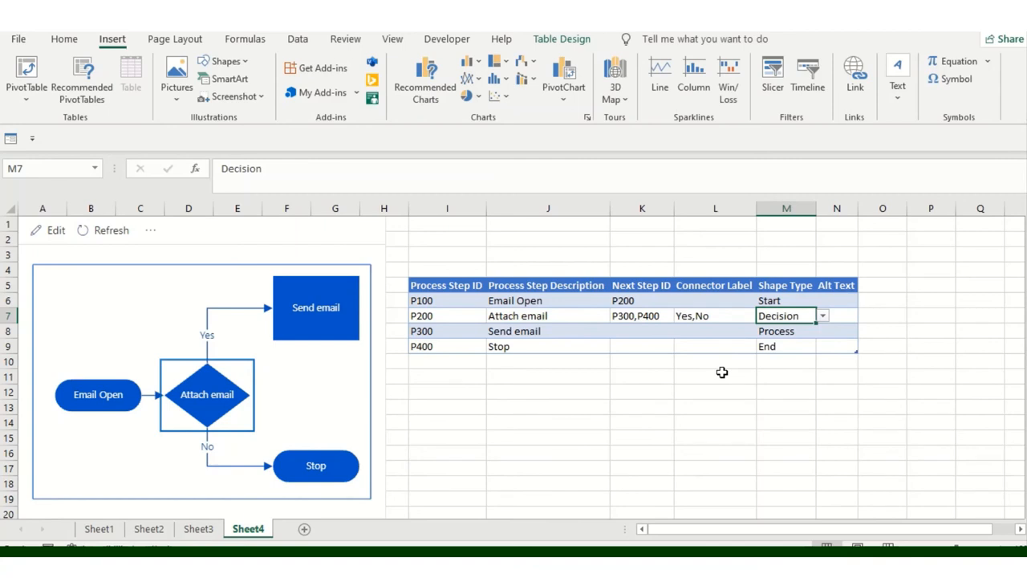
pyautogui.moveTo(642, 408)
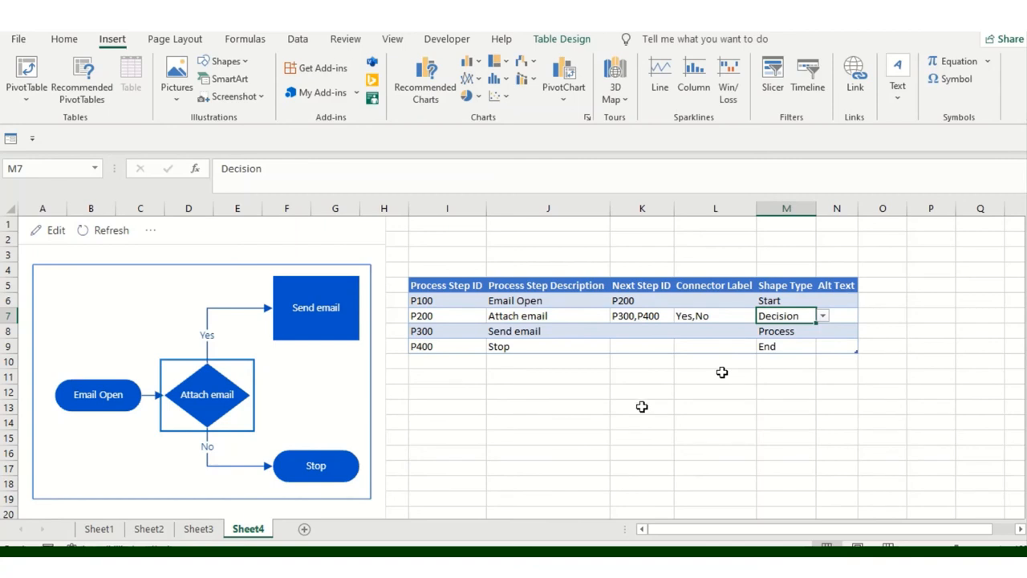
pyautogui.click(786, 331)
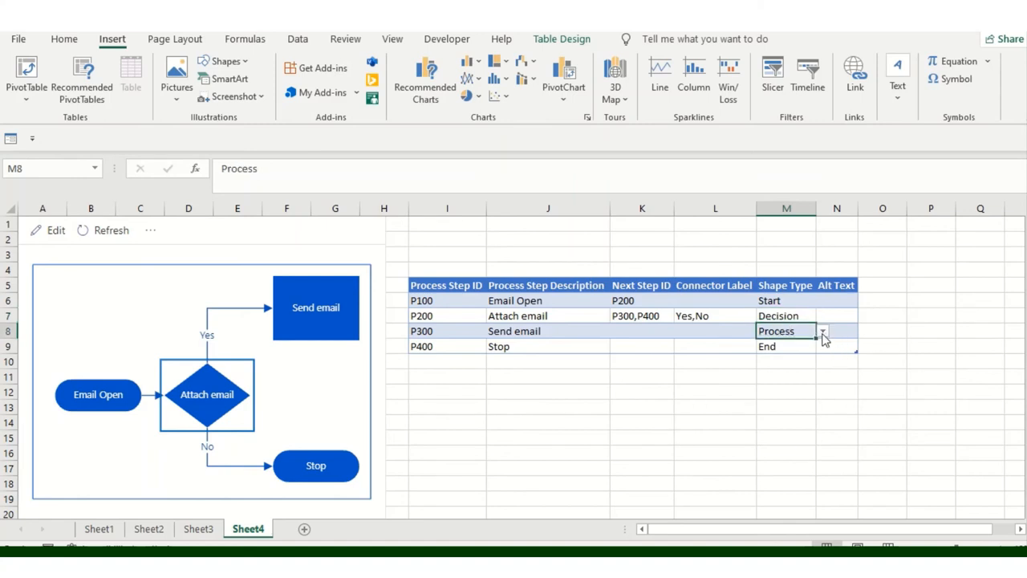
pyautogui.click(822, 331)
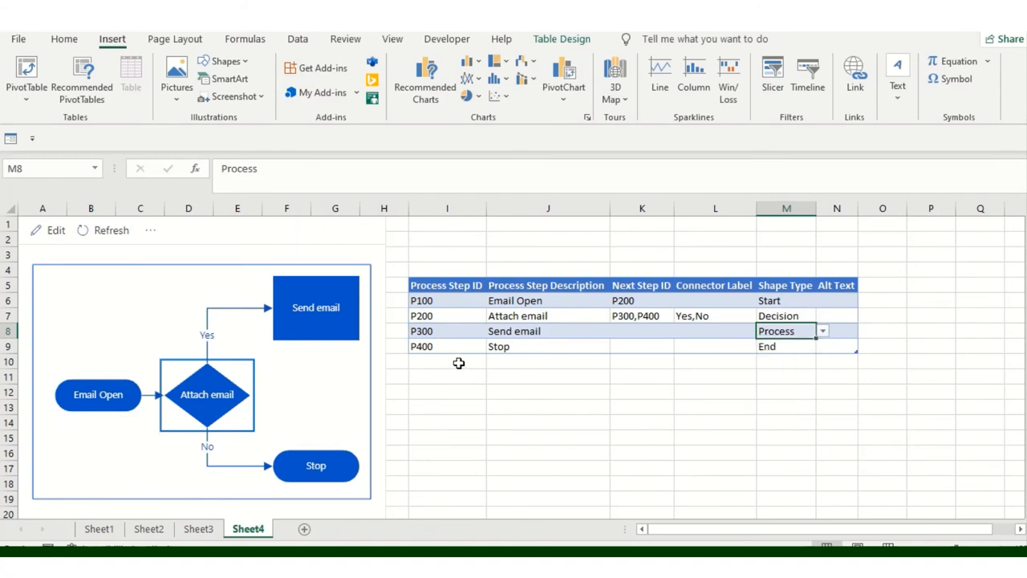
pyautogui.moveTo(439, 345)
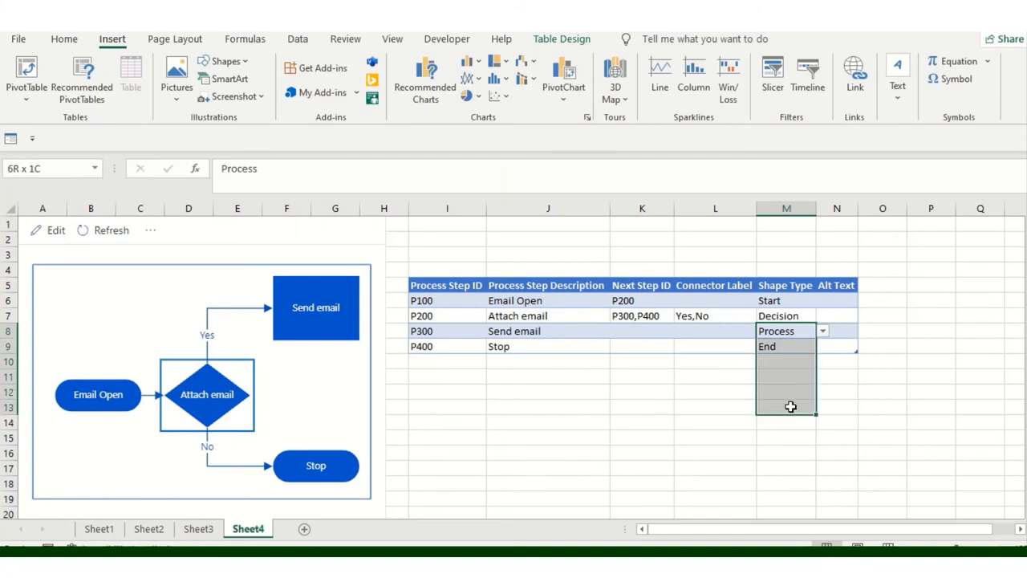
pyautogui.click(498, 347)
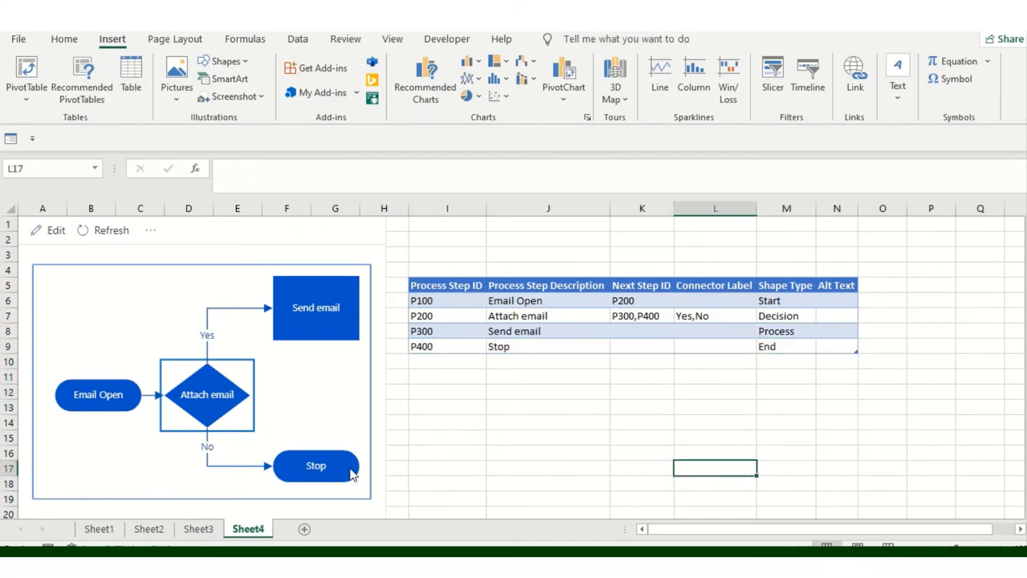
pyautogui.moveTo(496, 419)
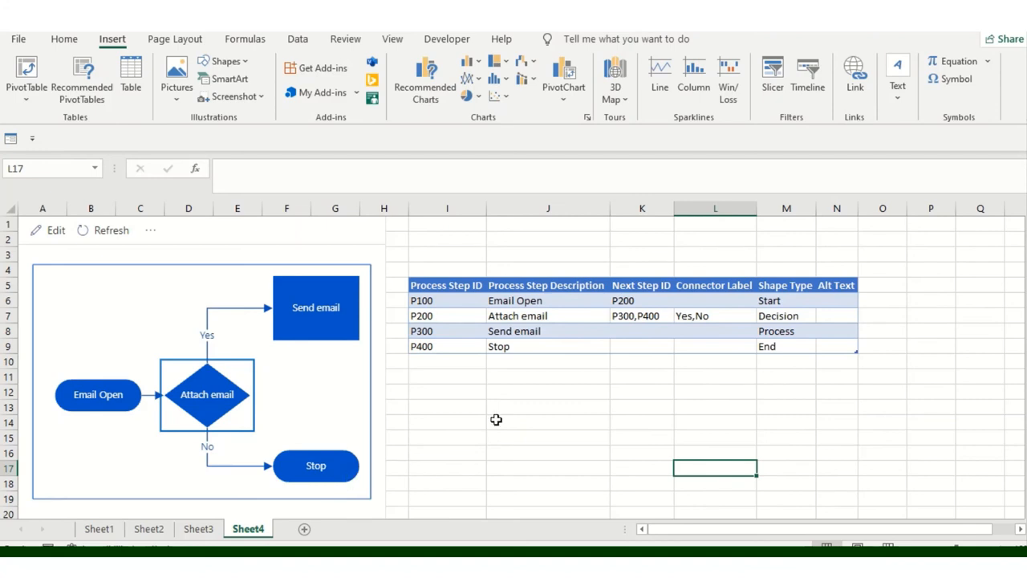
pyautogui.moveTo(446, 331); pyautogui.dragTo(786, 394)
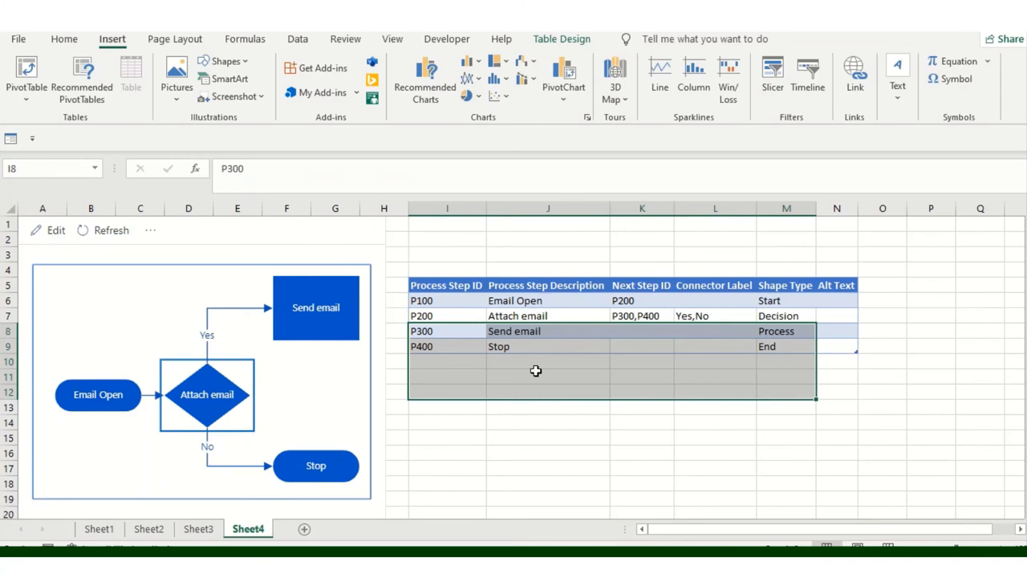
pyautogui.click(787, 330)
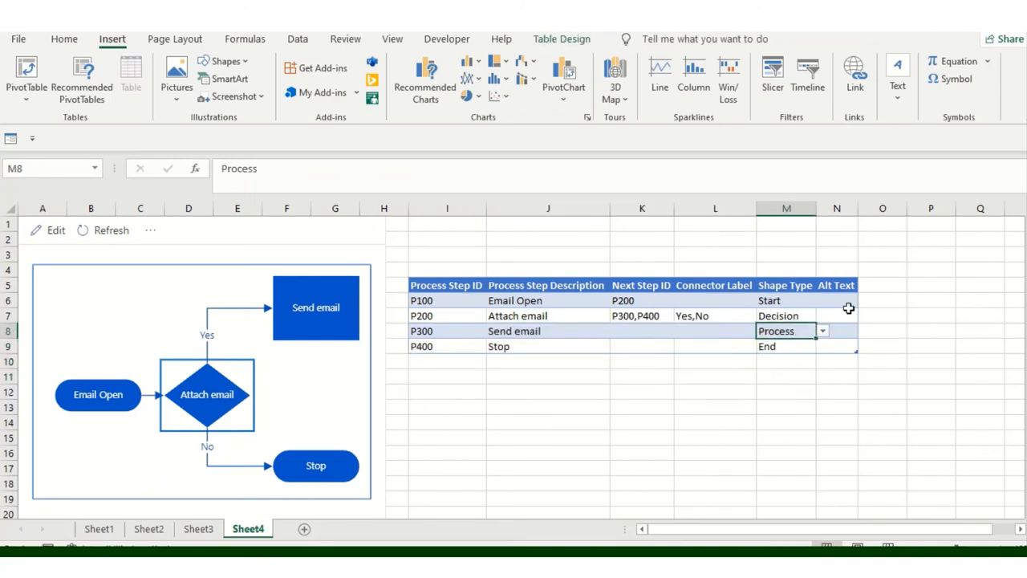
pyautogui.click(838, 300)
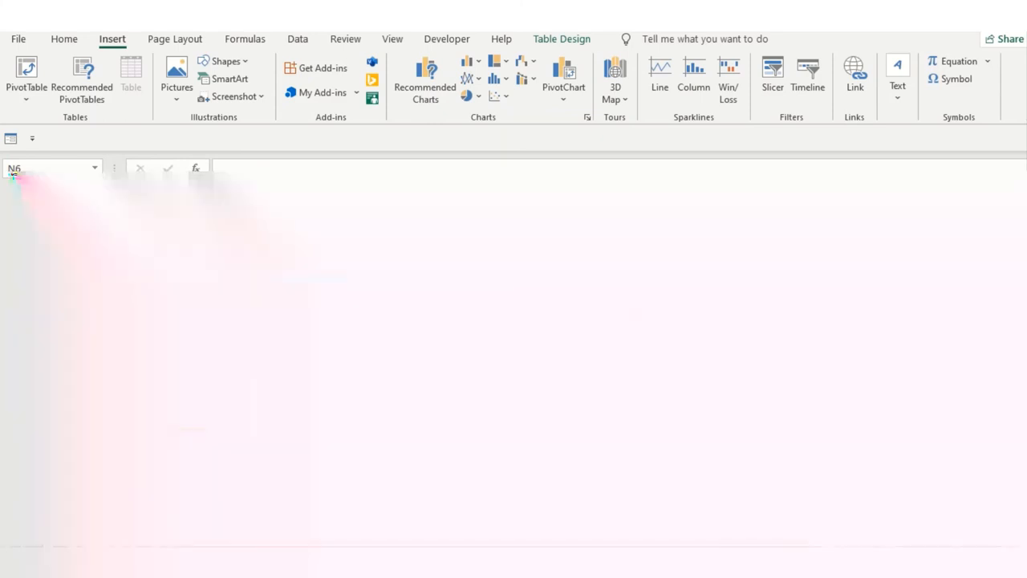
# Enter TEST as the Email Open step's alt text in N6 and select its shape in the diagram
pyautogui.write('TES')
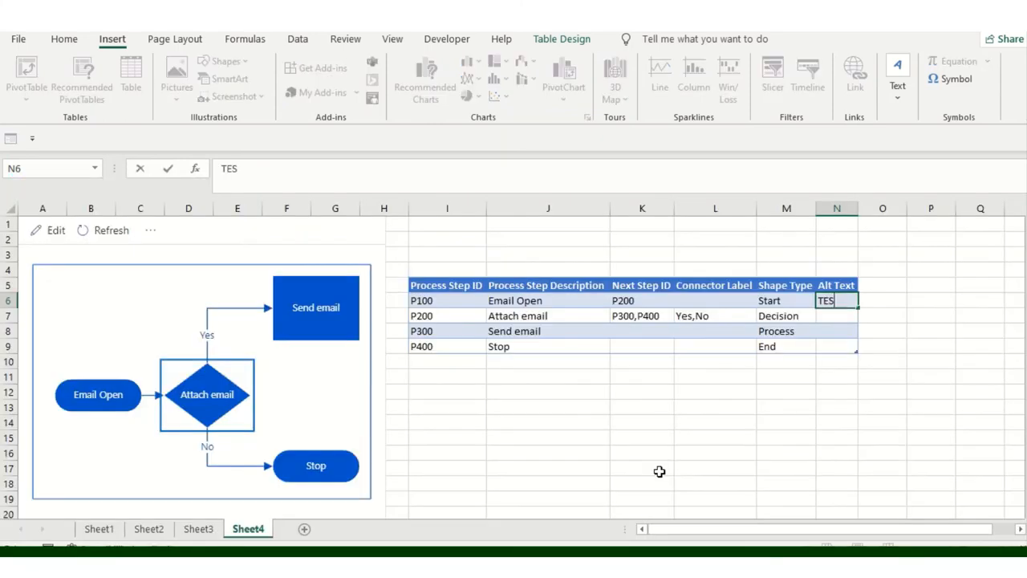
pyautogui.press('enter')
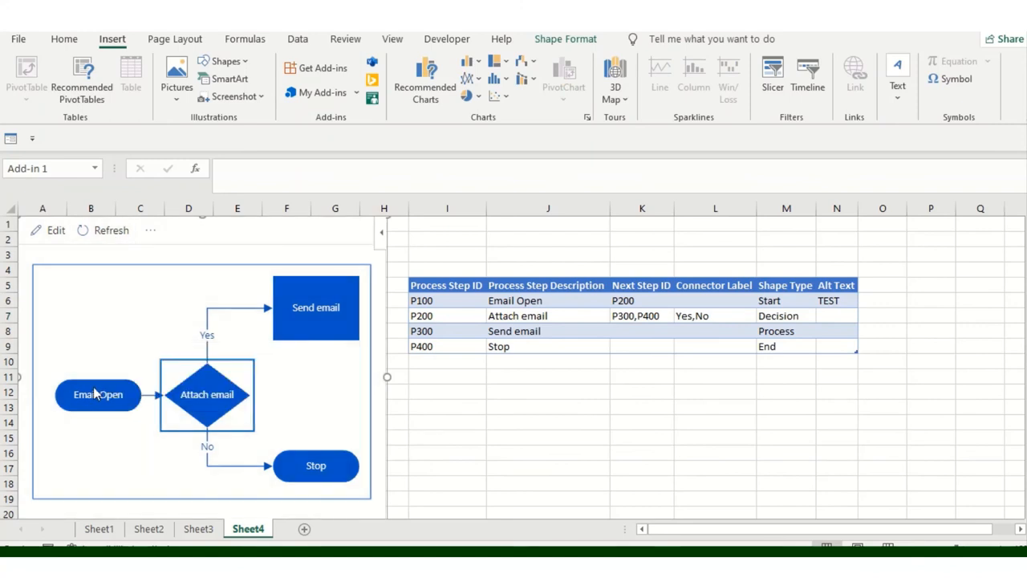
pyautogui.click(207, 395)
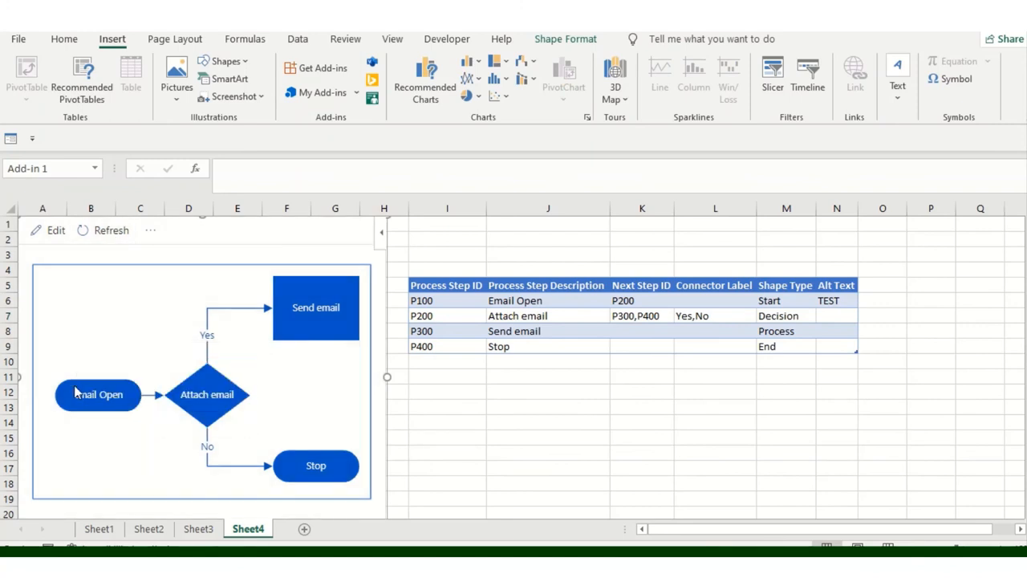
pyautogui.click(97, 395)
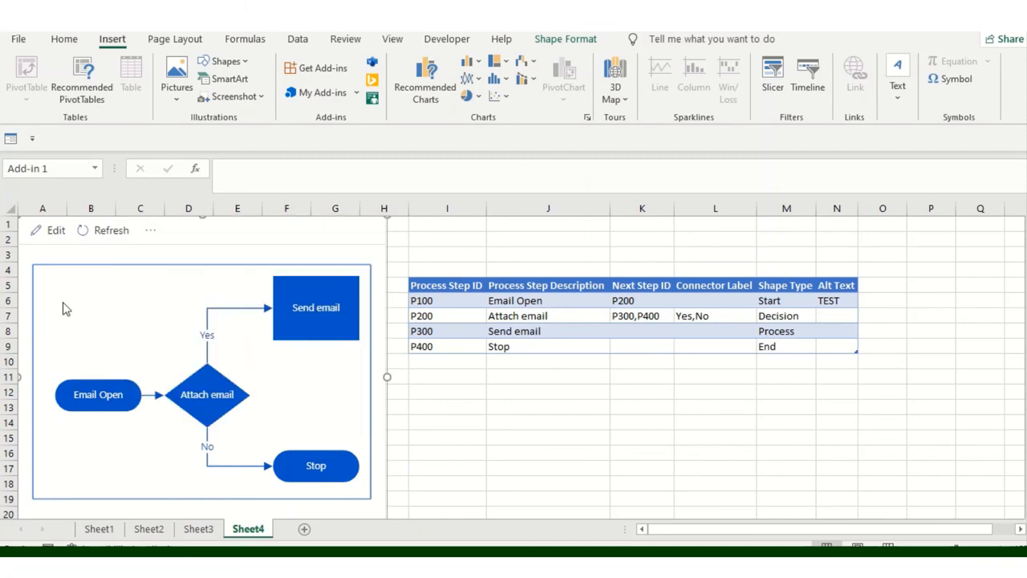
# Show the Data Visualizer's More options menu with open in web and reload add-in
pyautogui.click(150, 231)
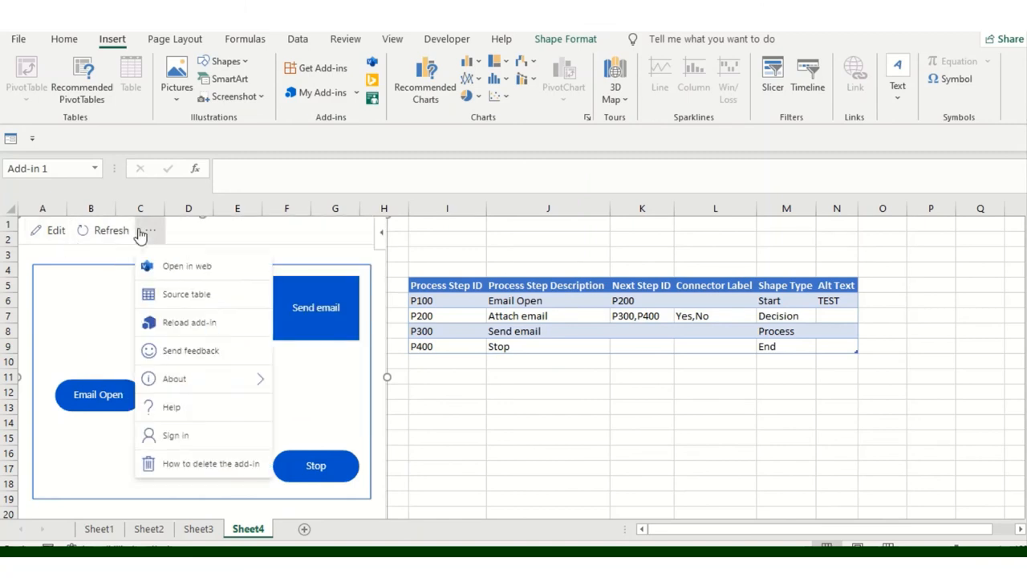
pyautogui.moveTo(186, 267)
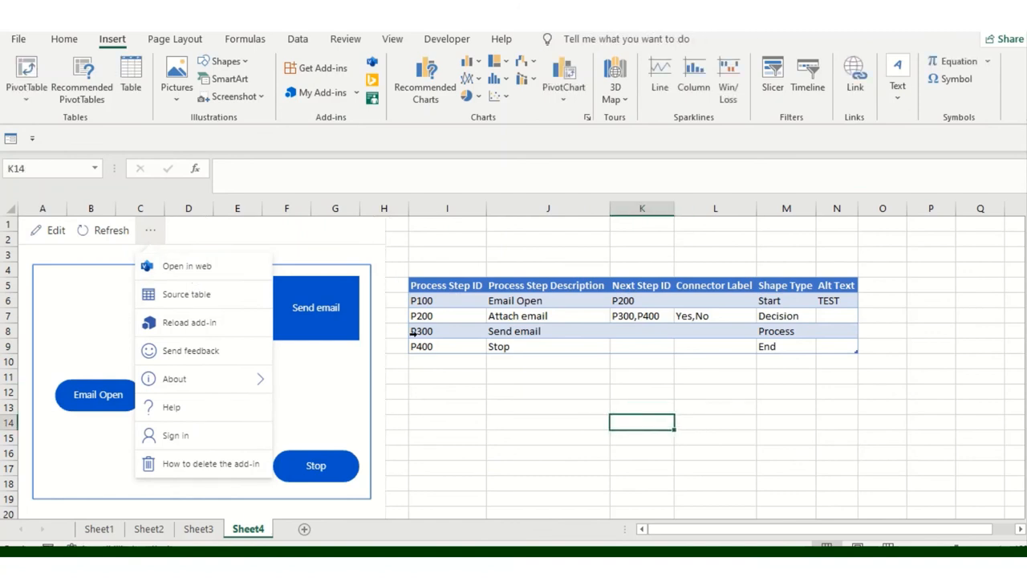
pyautogui.click(201, 377)
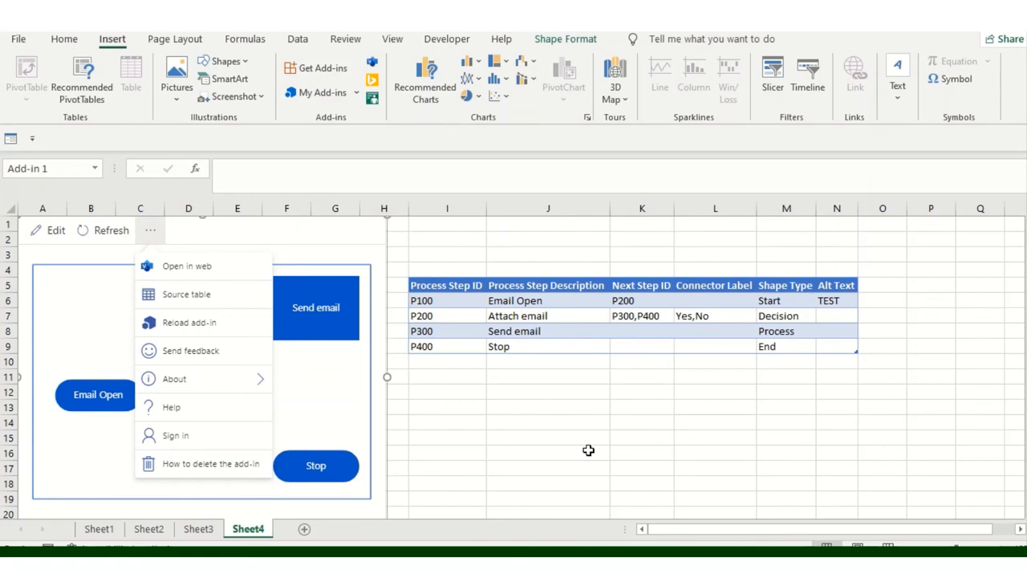